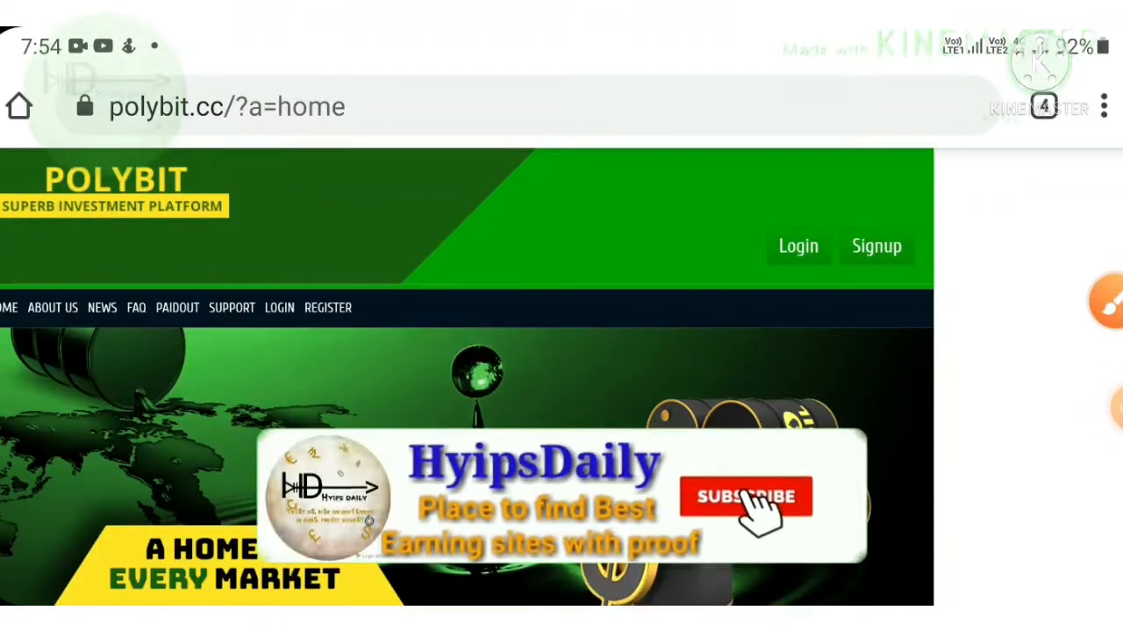
- Browse the home page banner area before heading down to the plans
{"action": "left_click", "coordinate": [744, 495]}
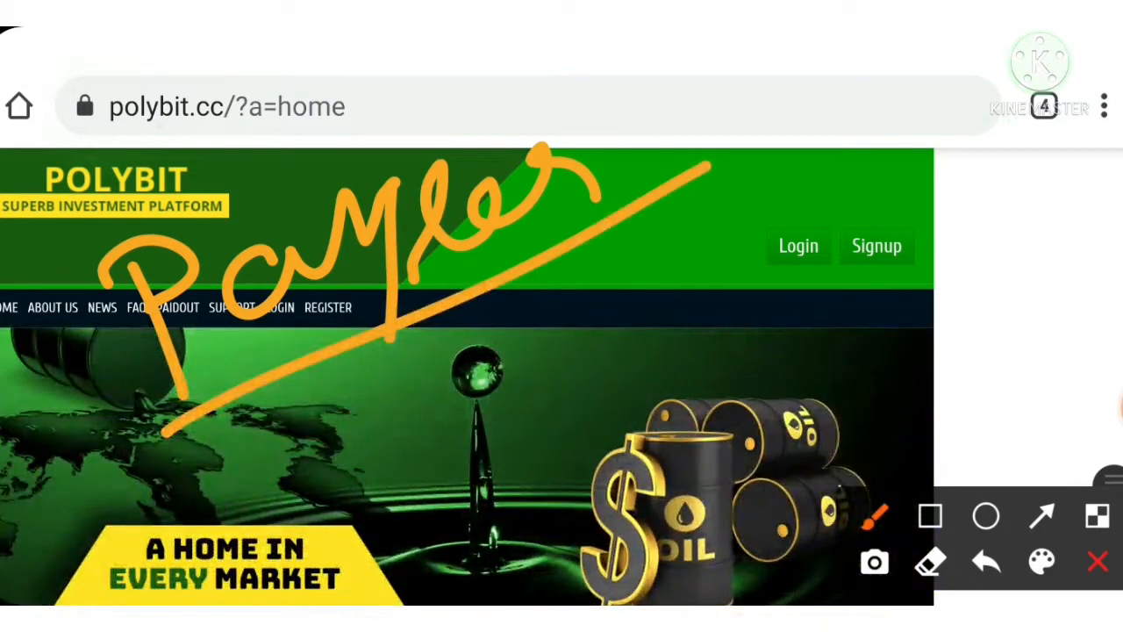
{"action": "left_click_drag", "start_coordinate": [407, 368], "coordinate": [404, 500]}
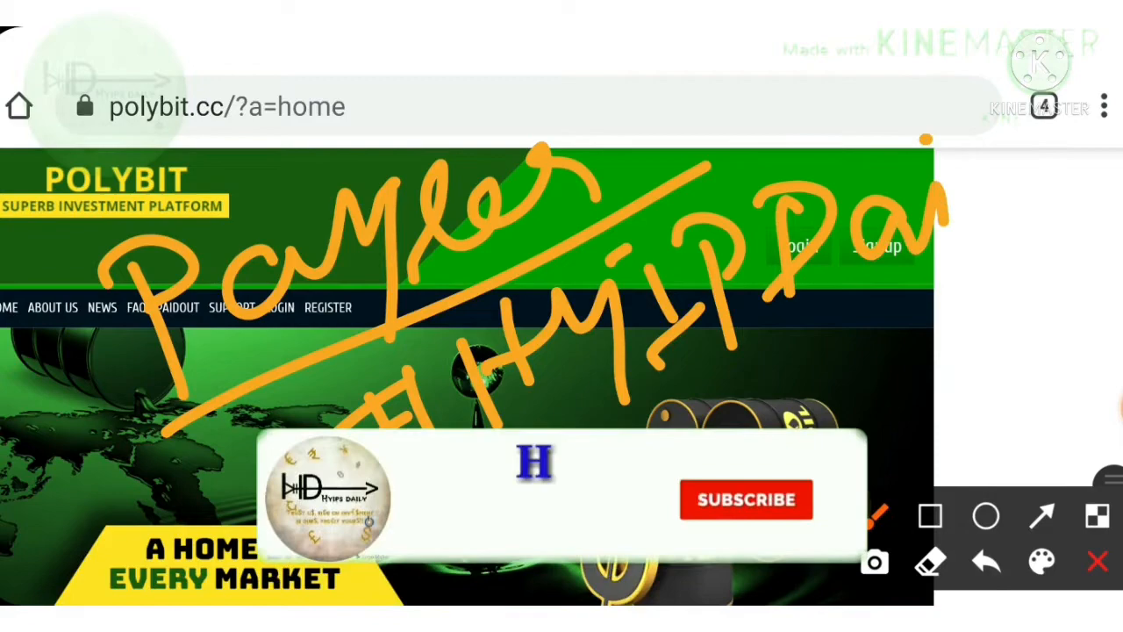
{"action": "left_click", "coordinate": [746, 499]}
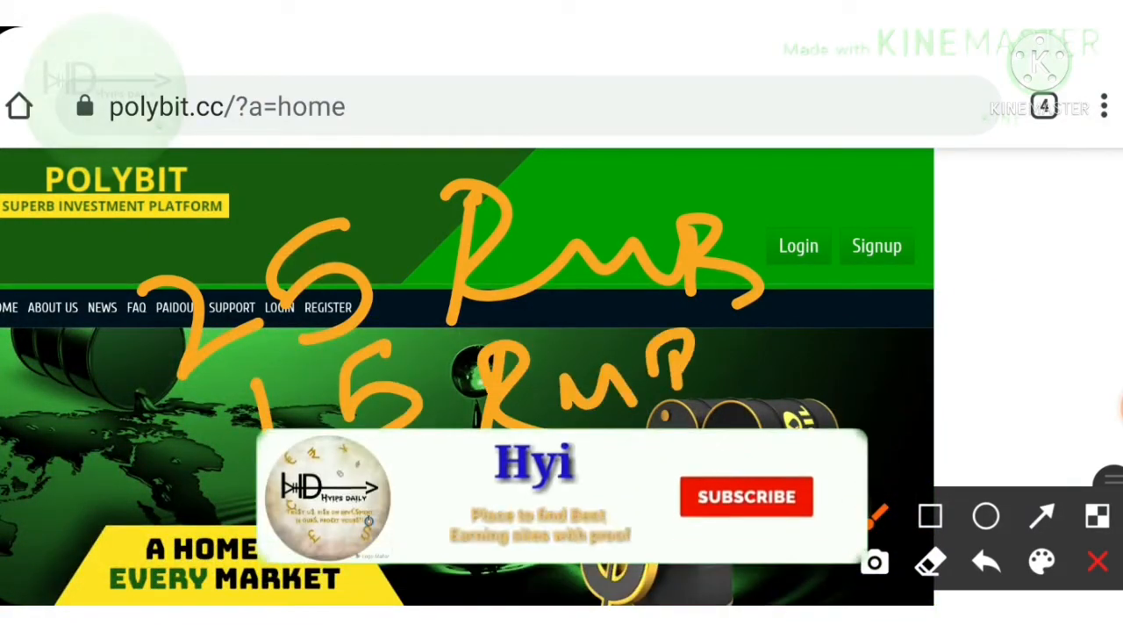
{"action": "left_click", "coordinate": [746, 497]}
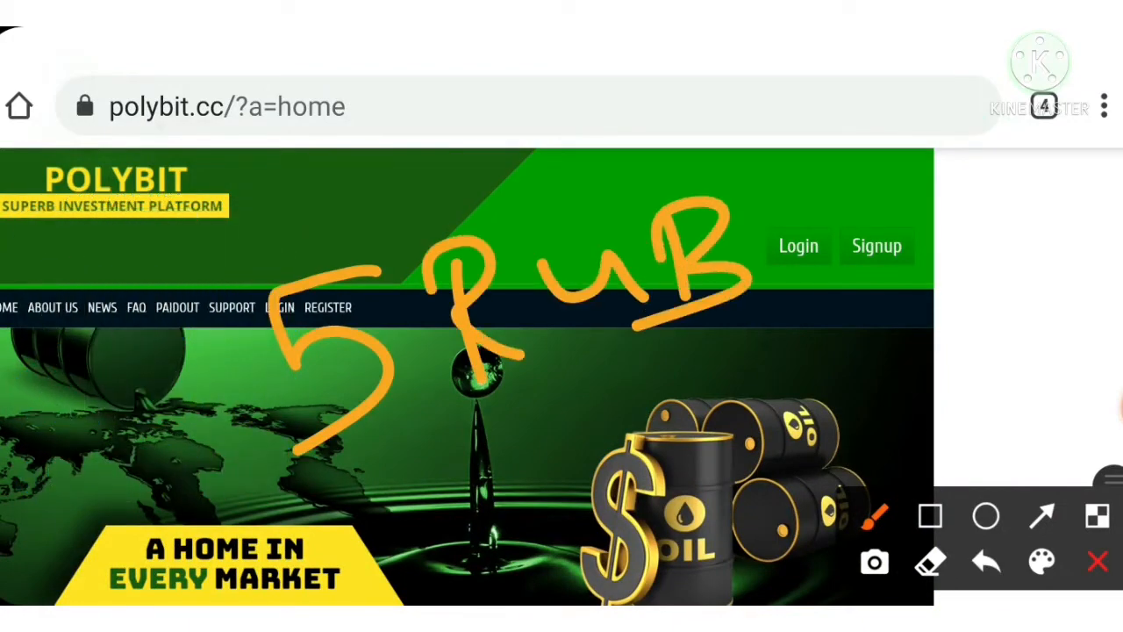
{"action": "left_click_drag", "start_coordinate": [193, 548], "coordinate": [834, 343]}
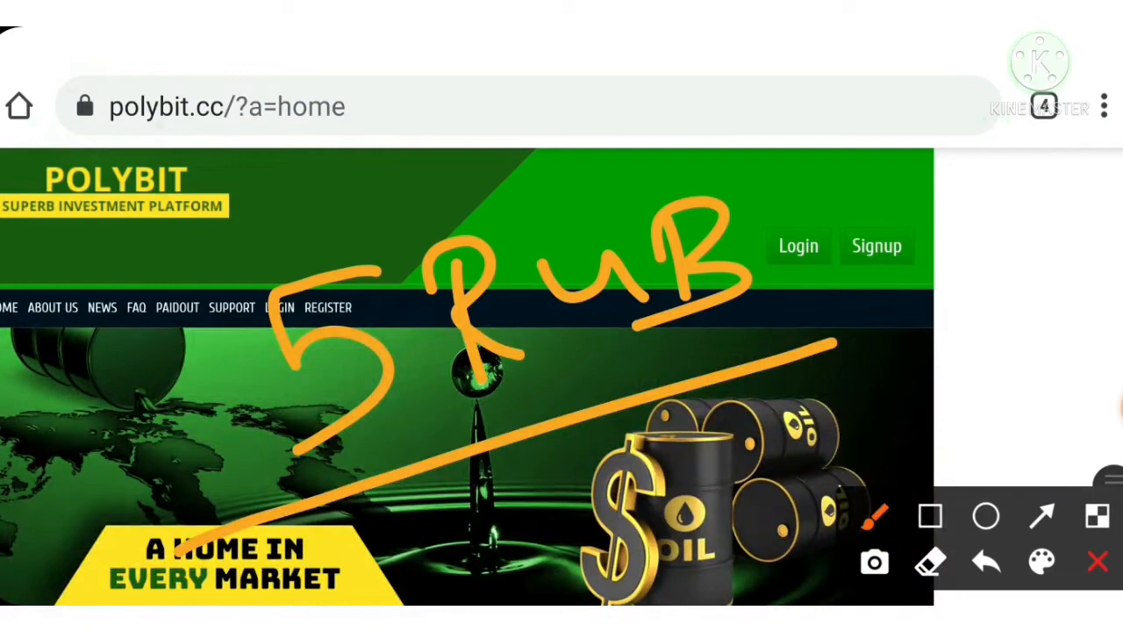
- Bring the Silver, Gold and Platinum plan cards with rates and limits into view
{"action": "left_click", "coordinate": [1099, 561]}
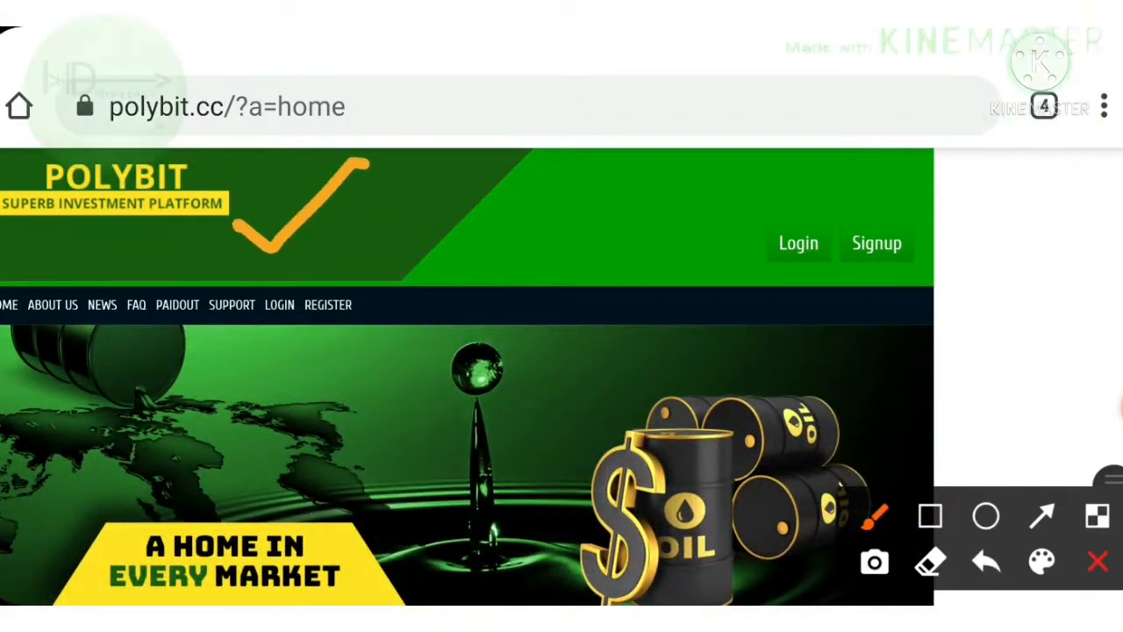
{"action": "scroll", "scroll_direction": "down", "scroll_amount": 3}
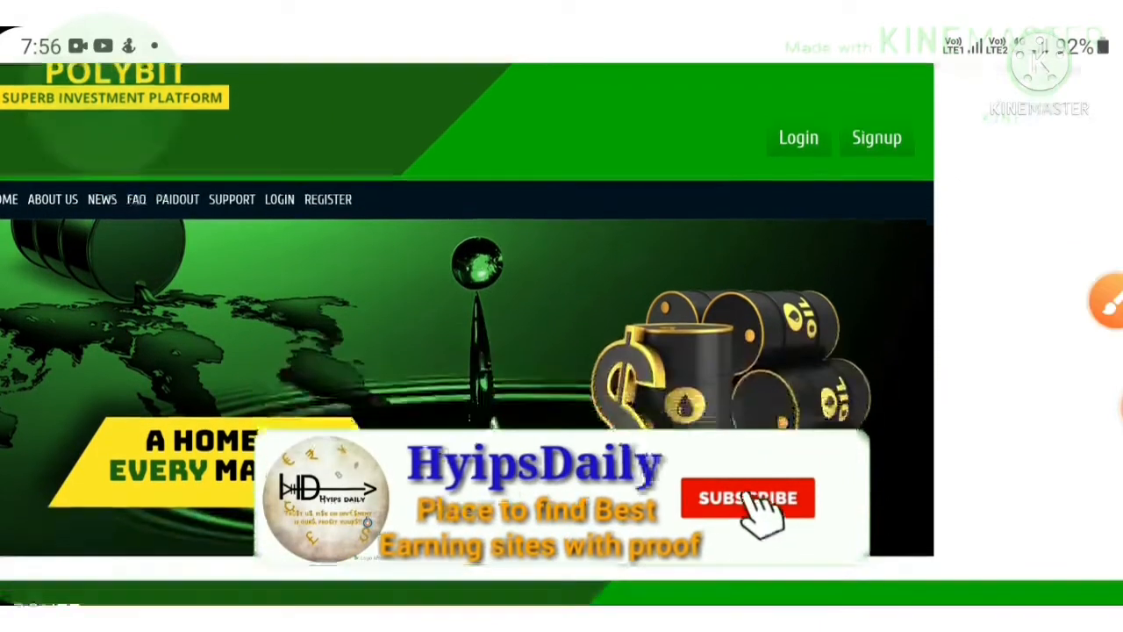
{"action": "left_click", "coordinate": [748, 499]}
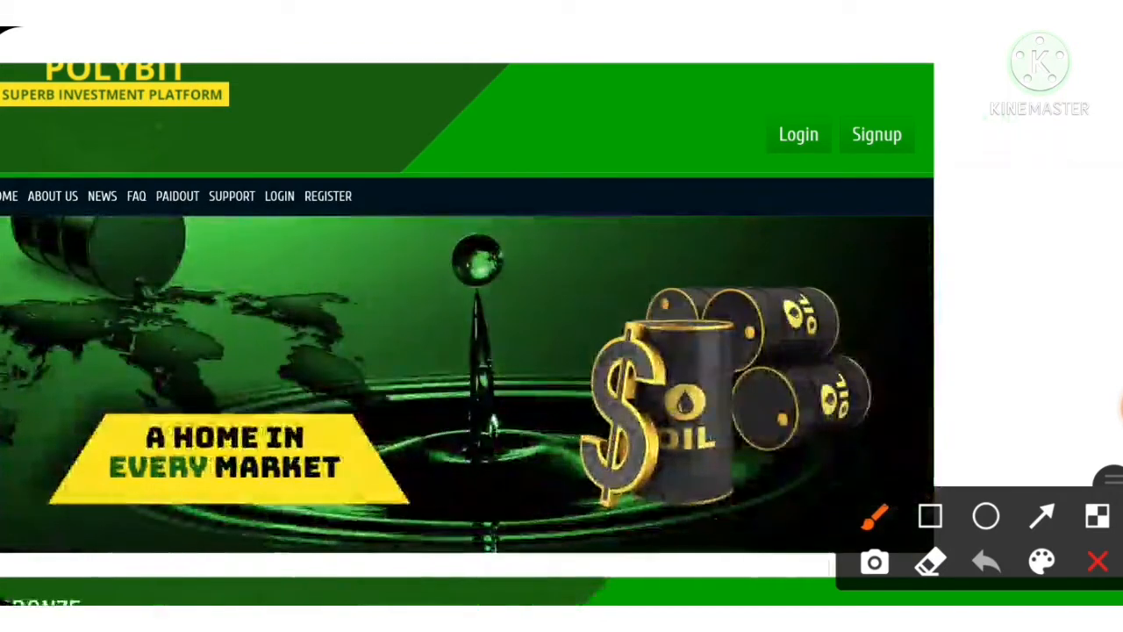
{"action": "scroll", "scroll_direction": "down", "scroll_amount": 3}
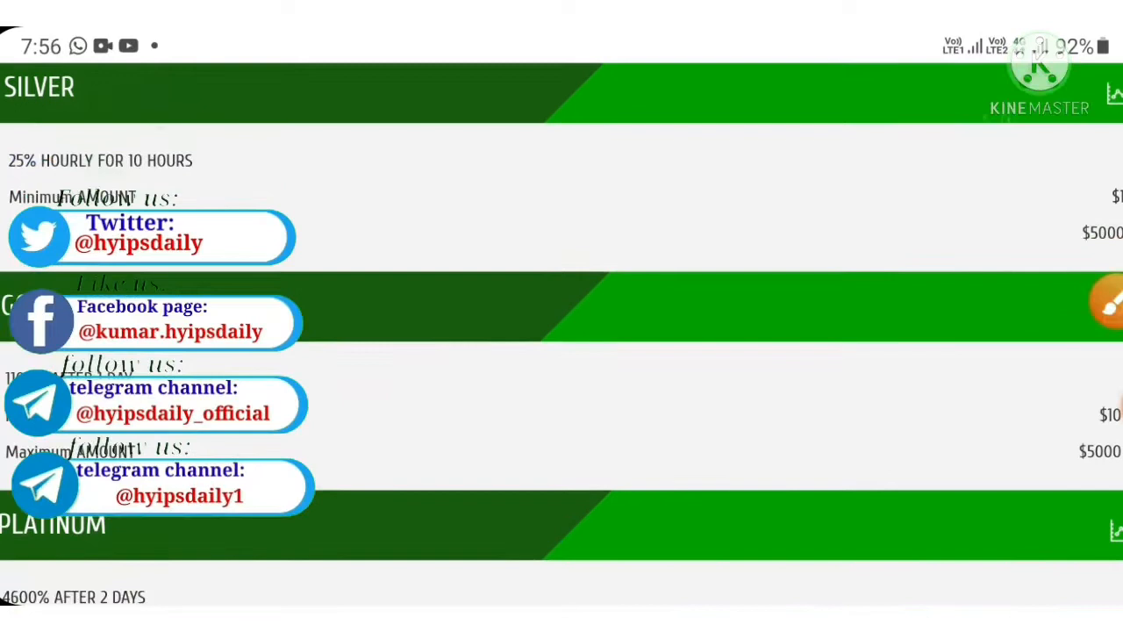
- Scroll past the plan cards to the Latest Deposits table with $100 and $320 entries
{"action": "scroll", "scroll_direction": "down", "scroll_amount": 3}
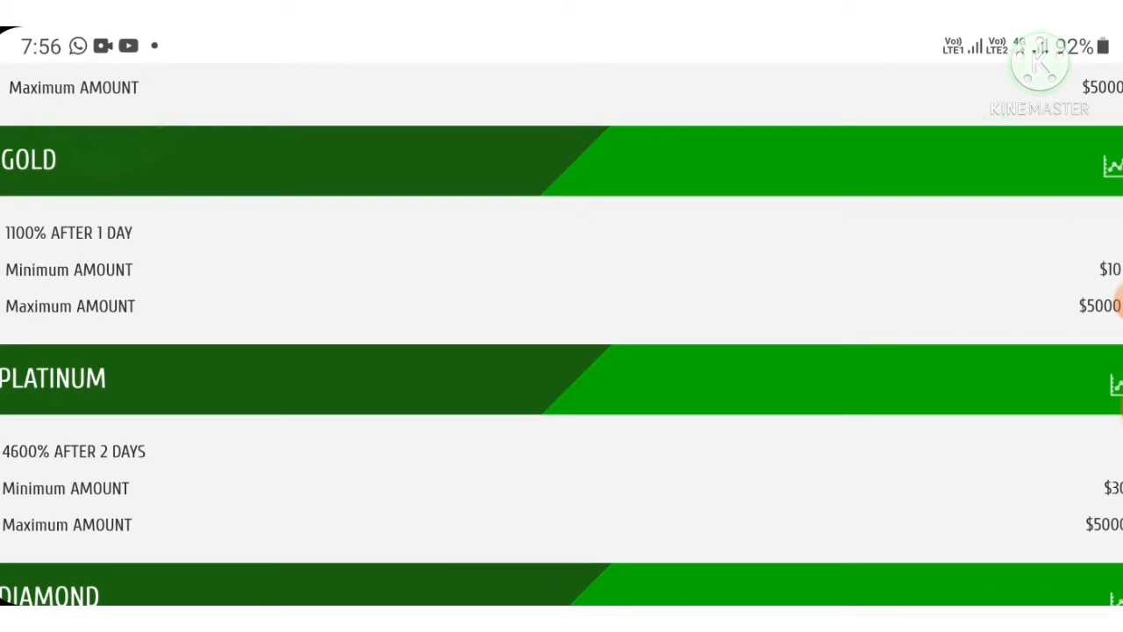
{"action": "left_click_drag", "start_coordinate": [975, 281], "coordinate": [1062, 246]}
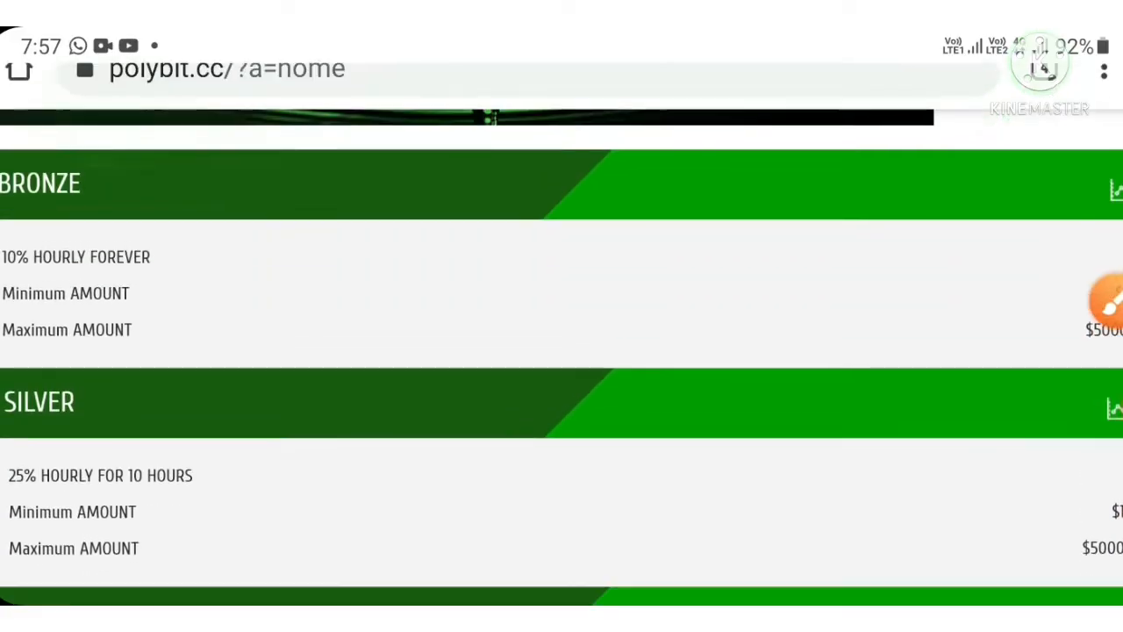
{"action": "scroll", "scroll_direction": "down", "scroll_amount": 3}
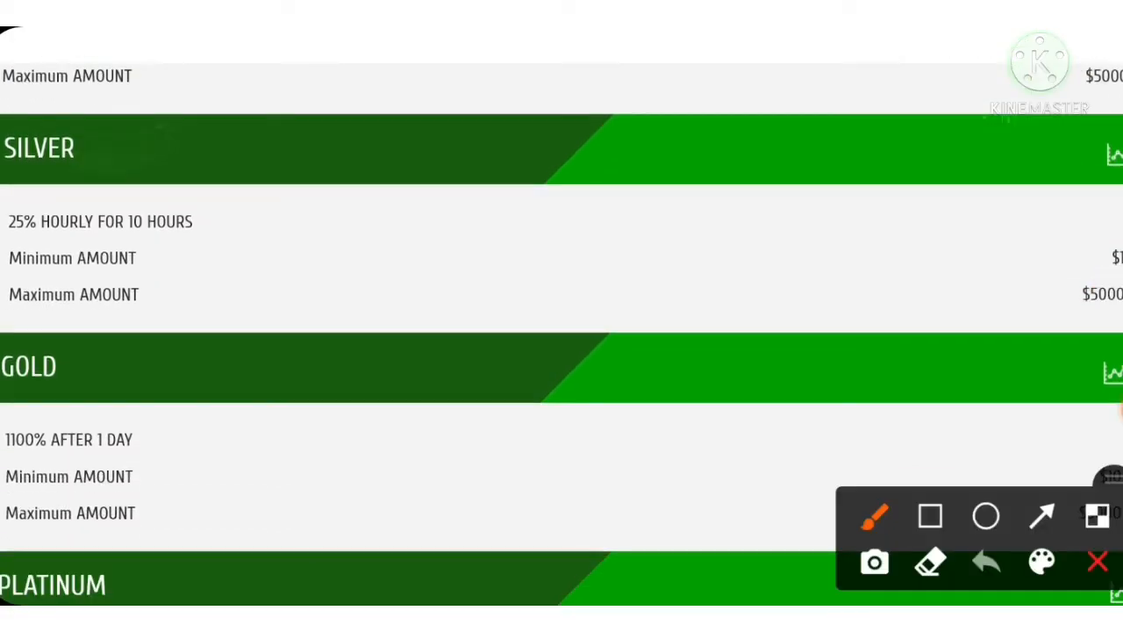
{"action": "left_click_drag", "start_coordinate": [330, 249], "coordinate": [395, 214]}
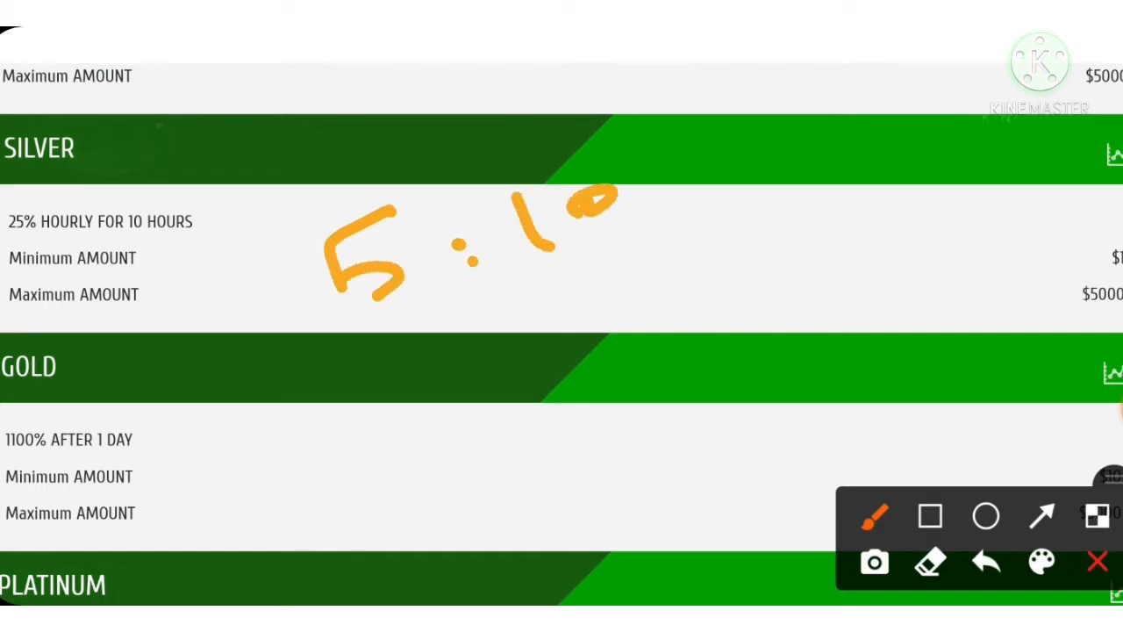
{"action": "left_click", "coordinate": [1099, 561]}
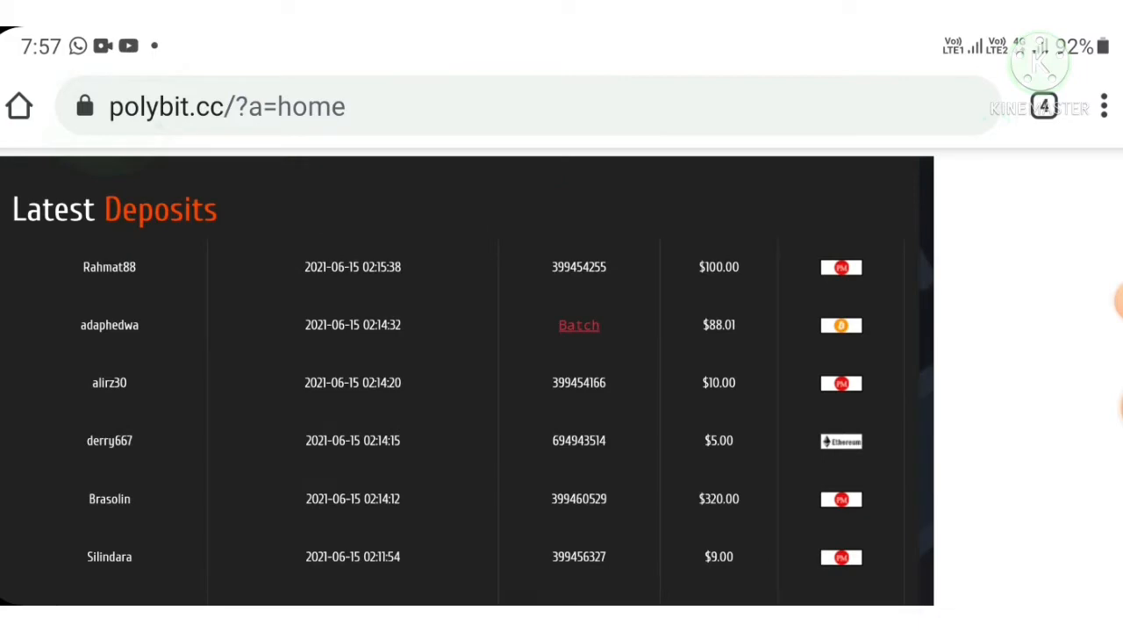
- Scroll to the referral tiers, 734-member count and Perfect Money, Bitcoin, Payeer logos
{"action": "scroll", "scroll_direction": "up", "scroll_amount": 3}
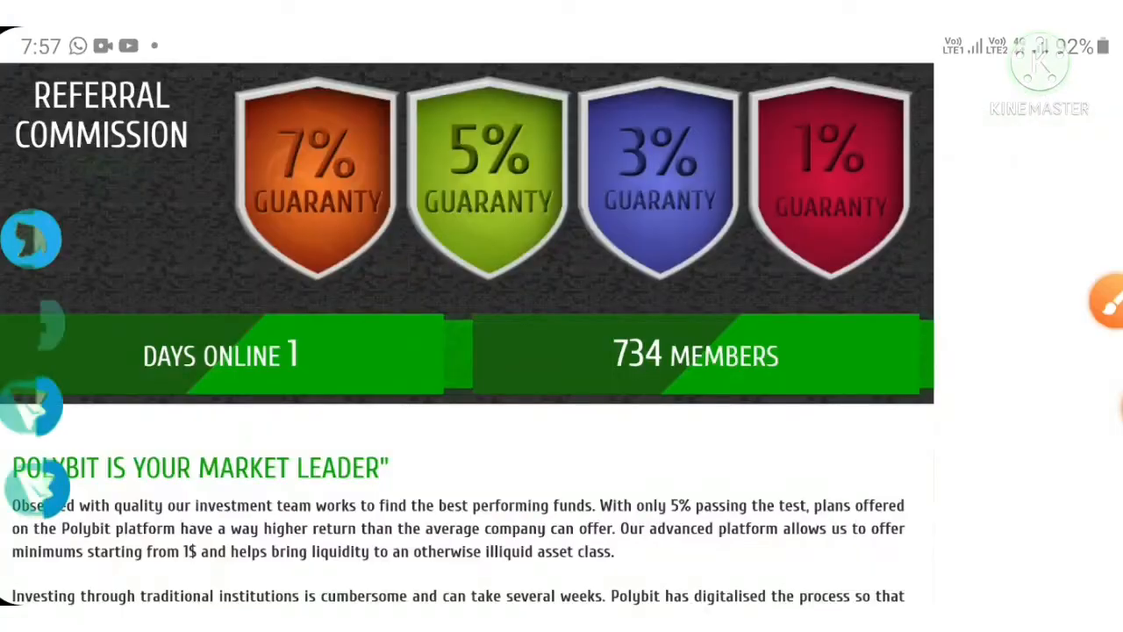
{"action": "scroll", "scroll_direction": "down", "scroll_amount": 3}
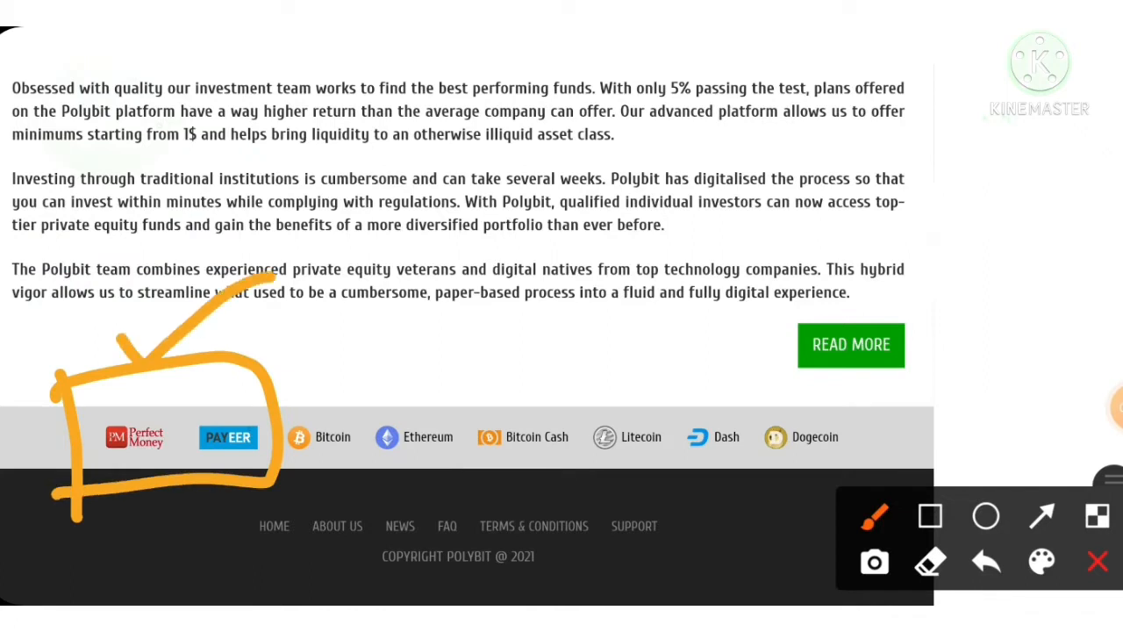
- Return to the A Home in Every Market banner at the top of the page
{"action": "left_click_drag", "start_coordinate": [316, 413], "coordinate": [390, 369]}
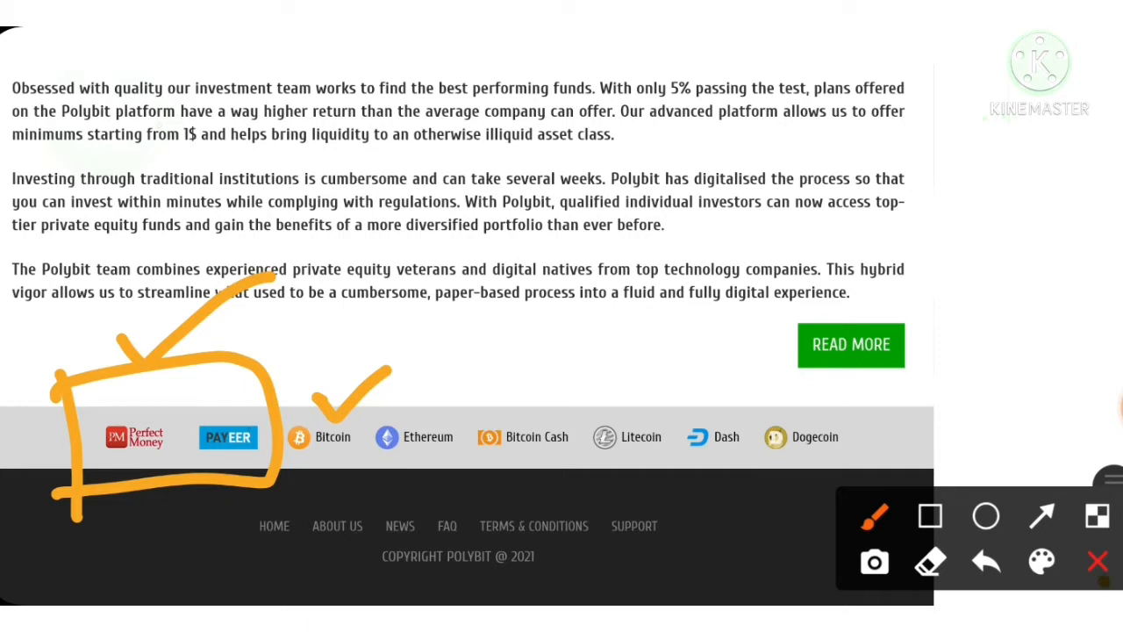
{"action": "left_click", "coordinate": [987, 561]}
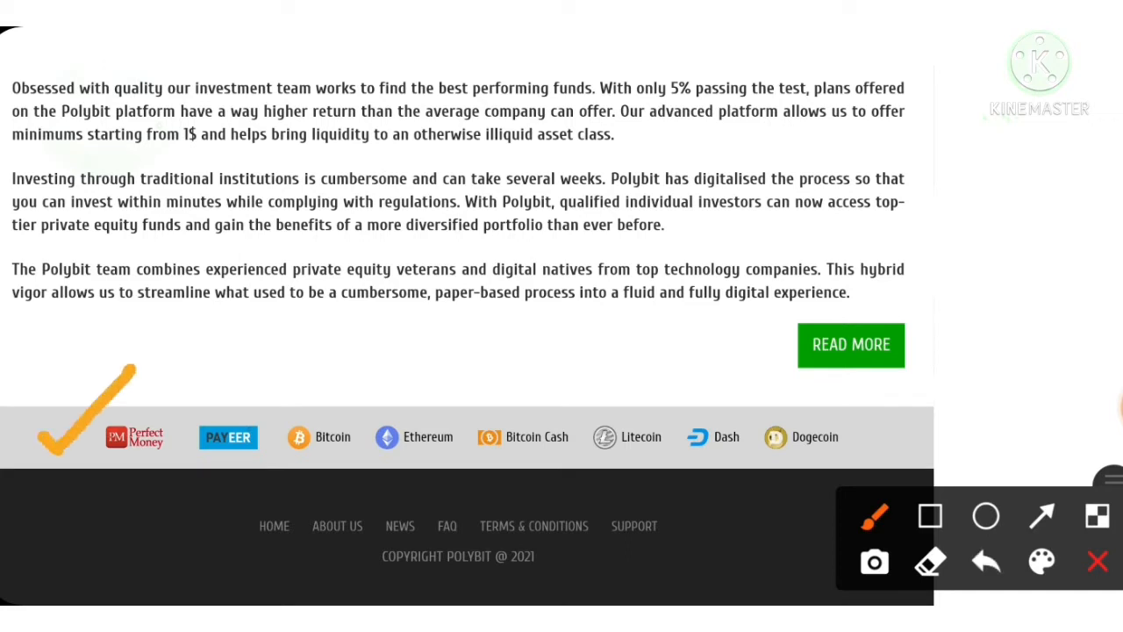
{"action": "left_click_drag", "start_coordinate": [330, 452], "coordinate": [892, 405]}
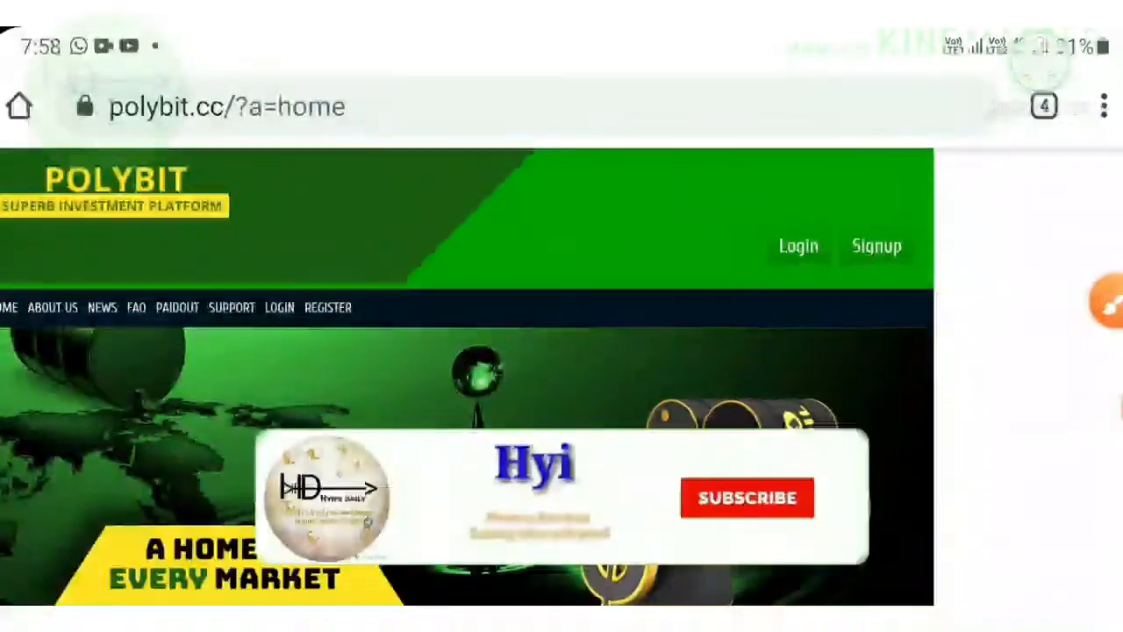
{"action": "left_click", "coordinate": [748, 498]}
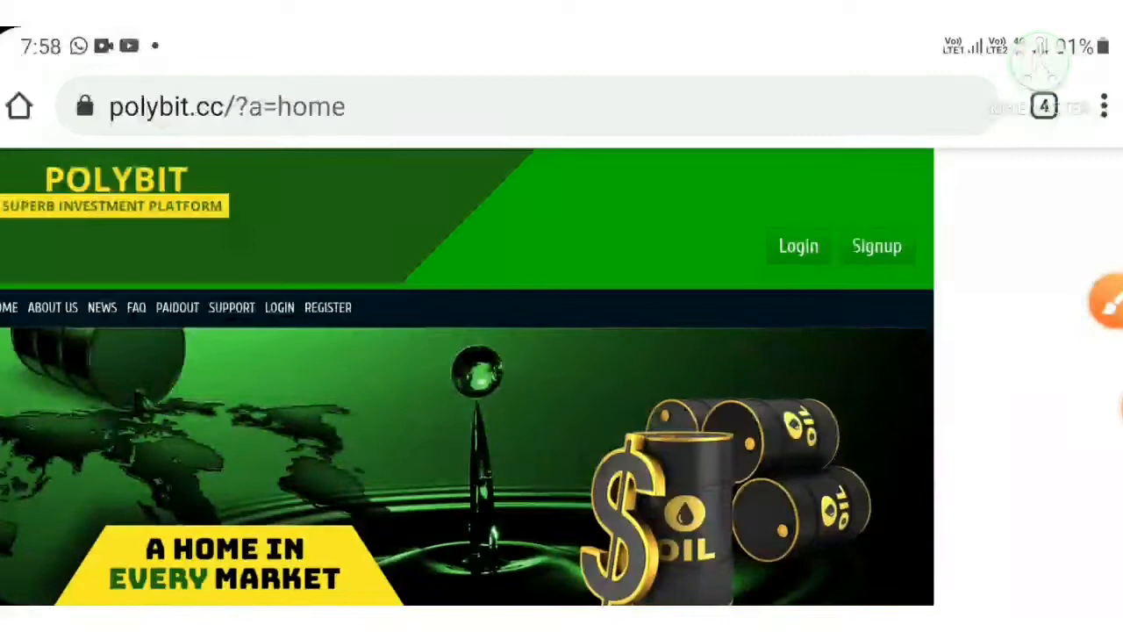
{"action": "left_click", "coordinate": [876, 246]}
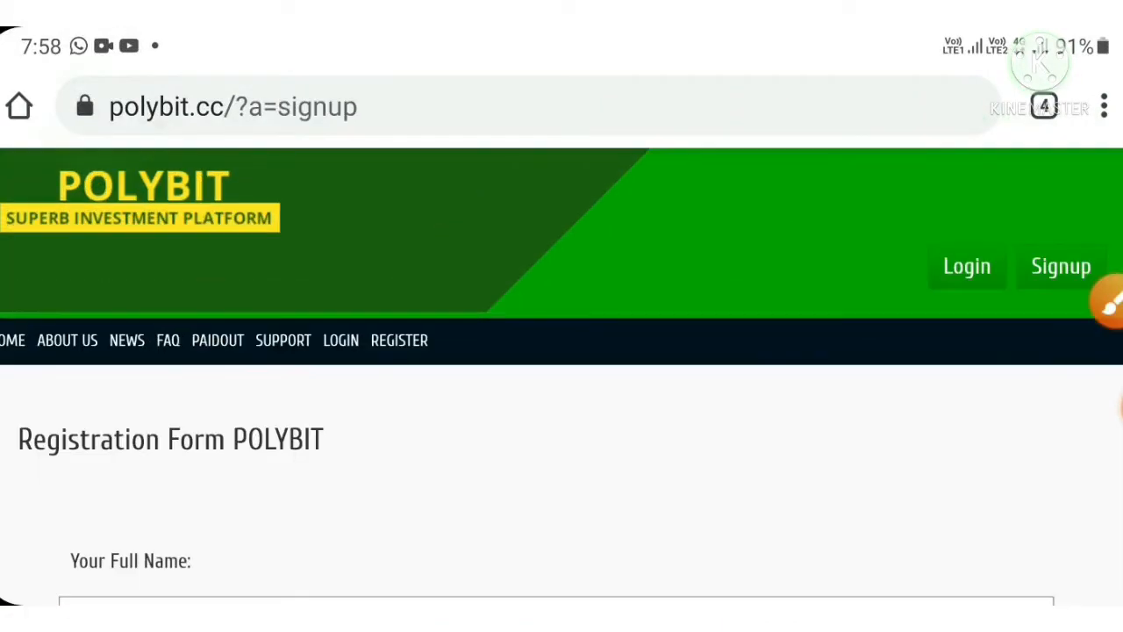
{"action": "scroll", "scroll_direction": "down", "scroll_amount": 3}
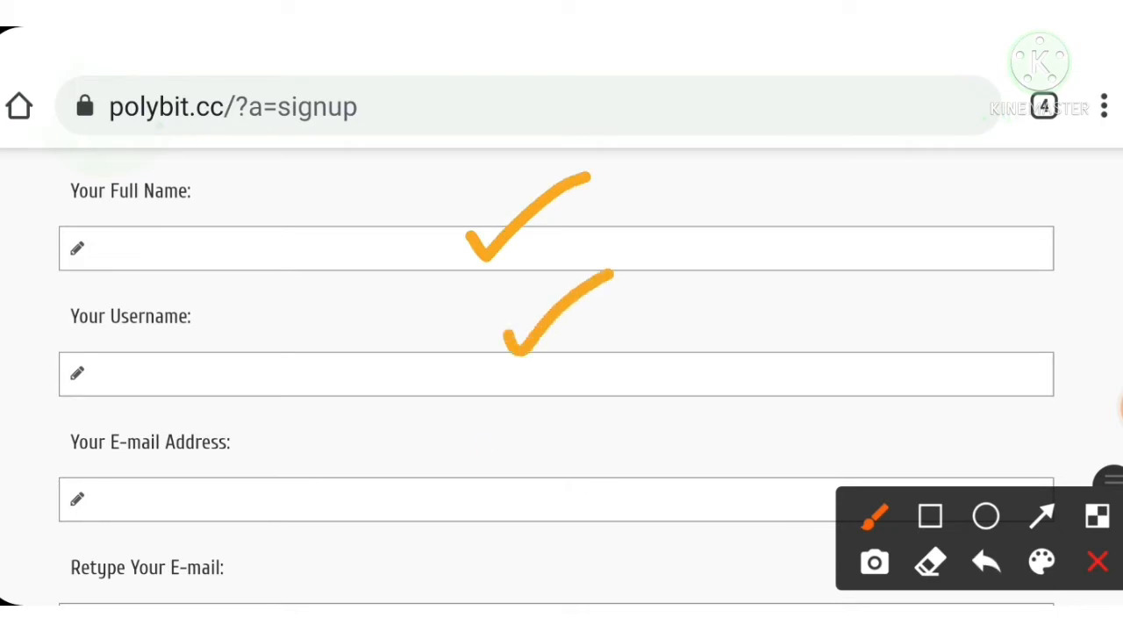
{"action": "scroll", "scroll_direction": "down", "scroll_amount": 3}
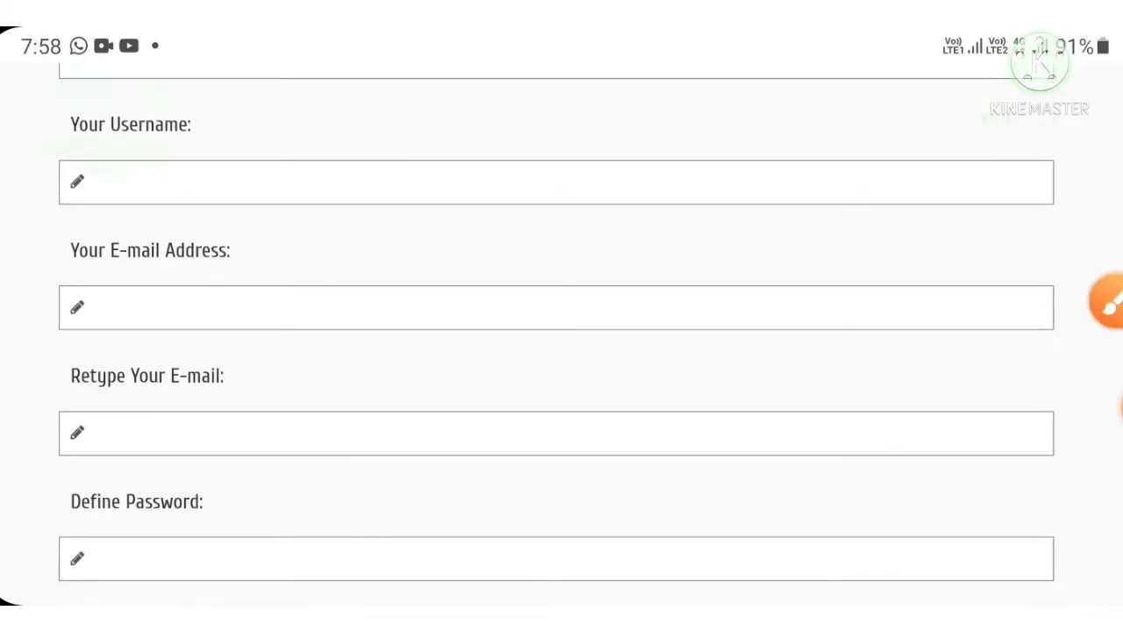
{"action": "scroll", "scroll_direction": "down", "scroll_amount": 3}
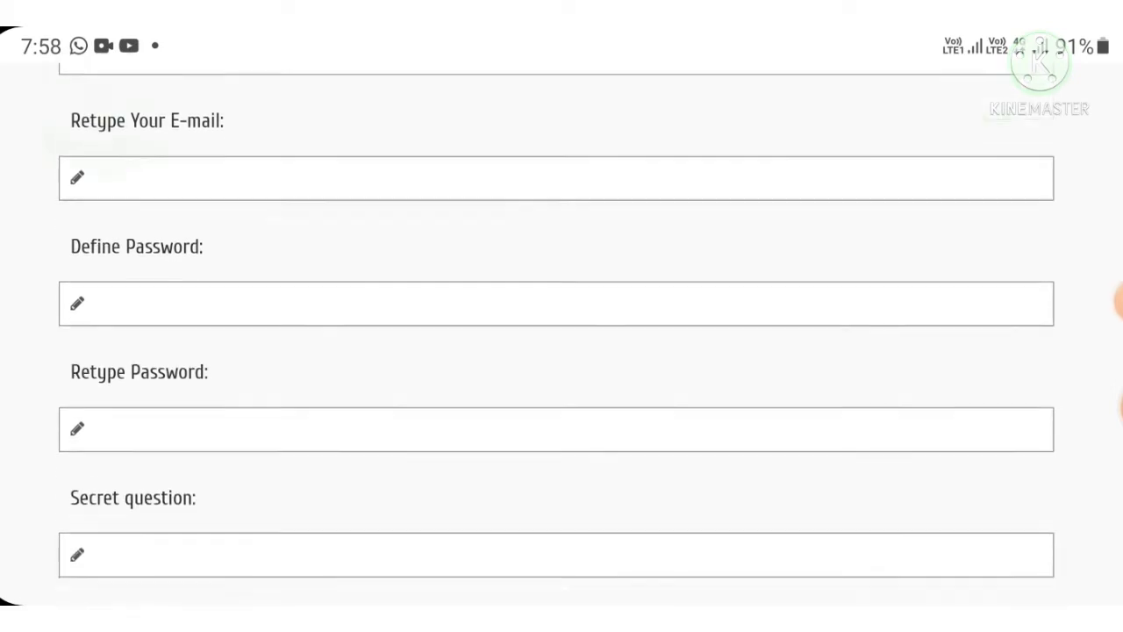
{"action": "scroll", "scroll_direction": "down", "scroll_amount": 3}
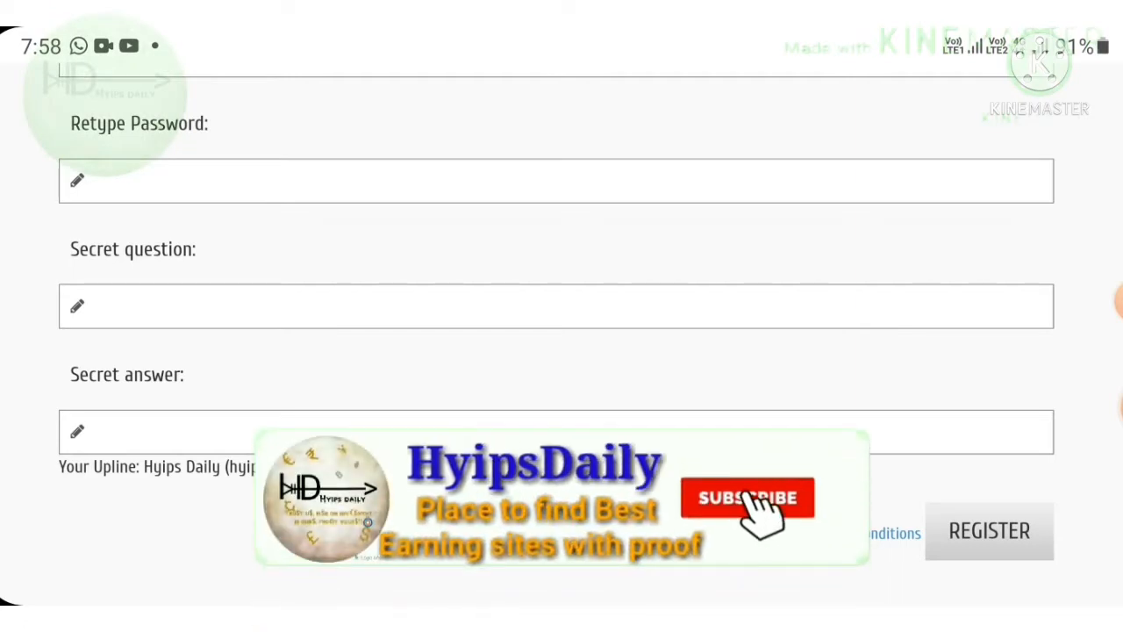
{"action": "left_click", "coordinate": [748, 498]}
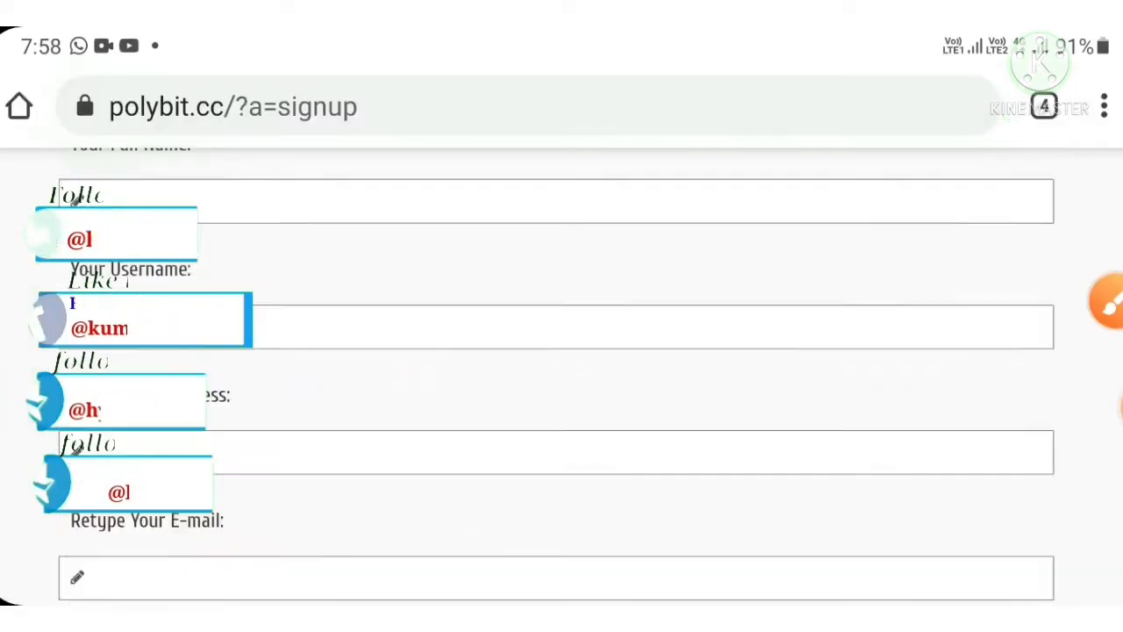
{"action": "scroll", "scroll_direction": "down", "scroll_amount": 3}
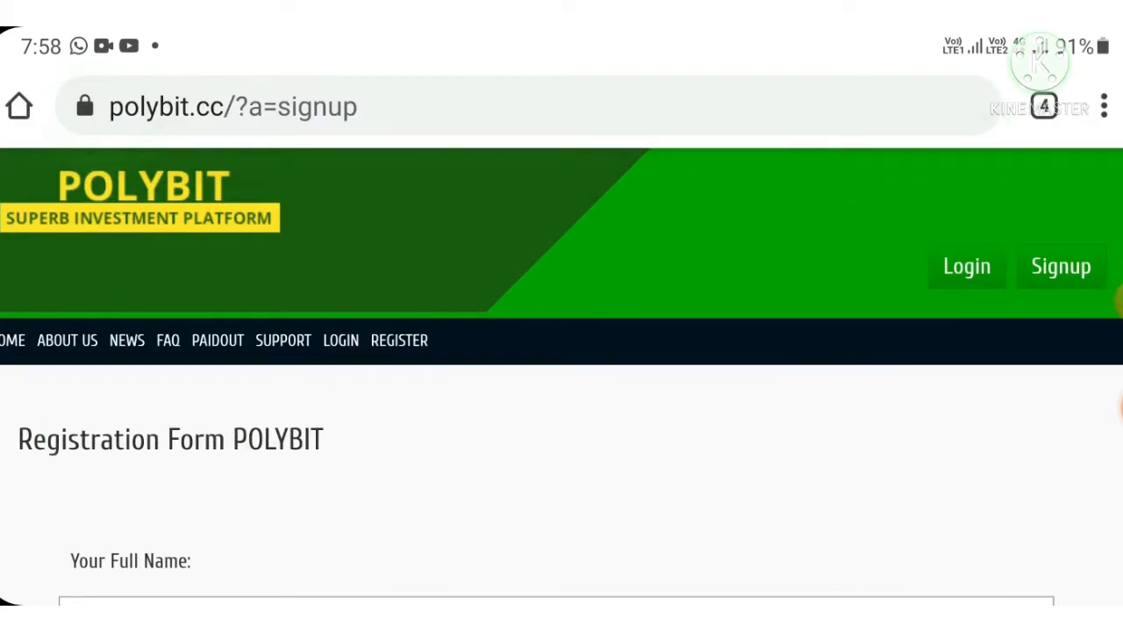
{"action": "scroll", "scroll_direction": "down", "scroll_amount": 3}
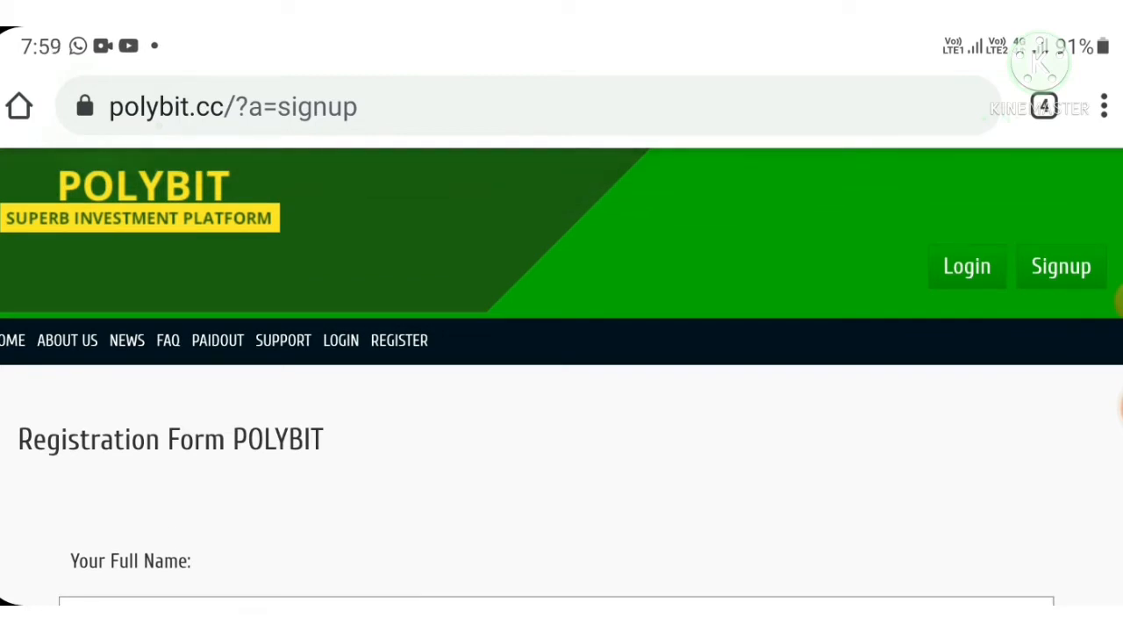
- Log in and view the account page with its $14.80 balance and referral link
{"action": "left_click", "coordinate": [341, 340]}
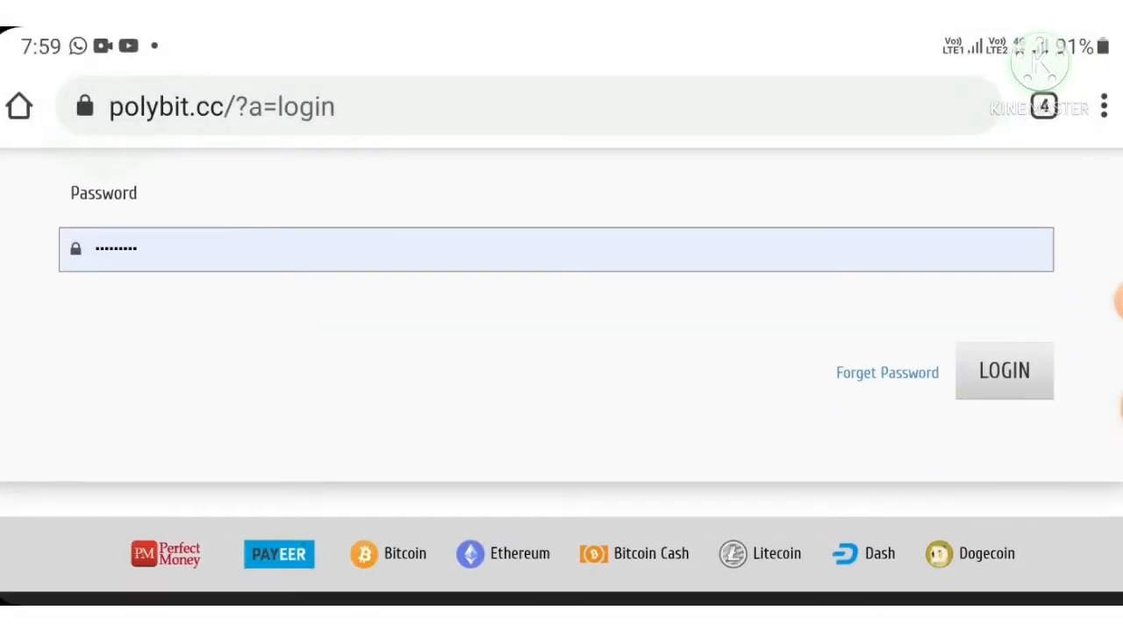
{"action": "left_click", "coordinate": [1004, 370]}
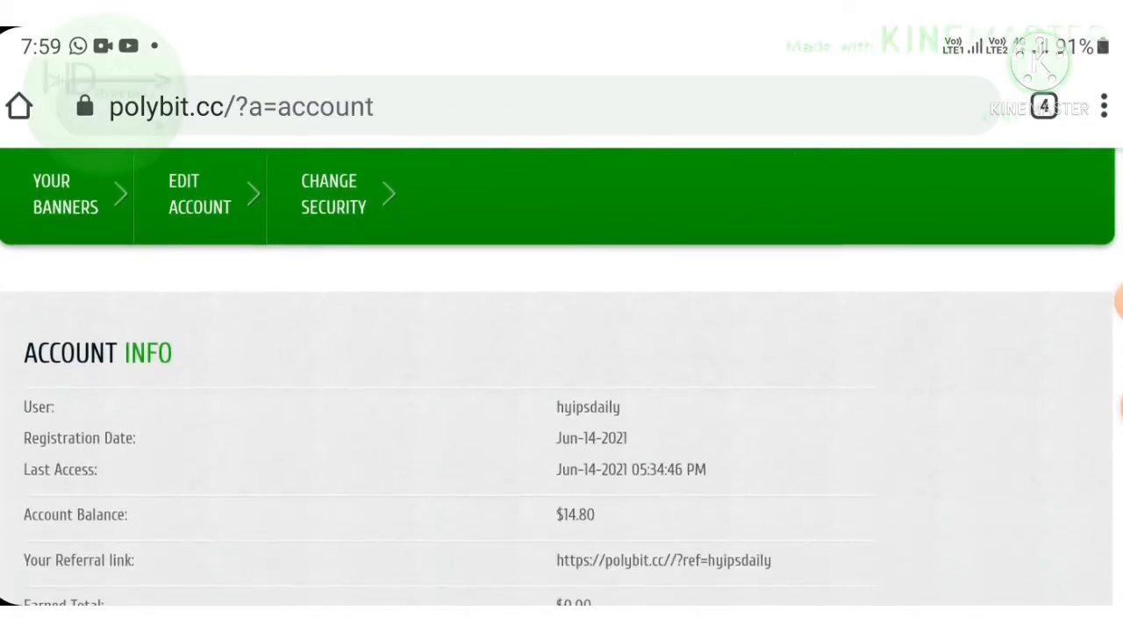
{"action": "scroll", "scroll_direction": "down", "scroll_amount": 3}
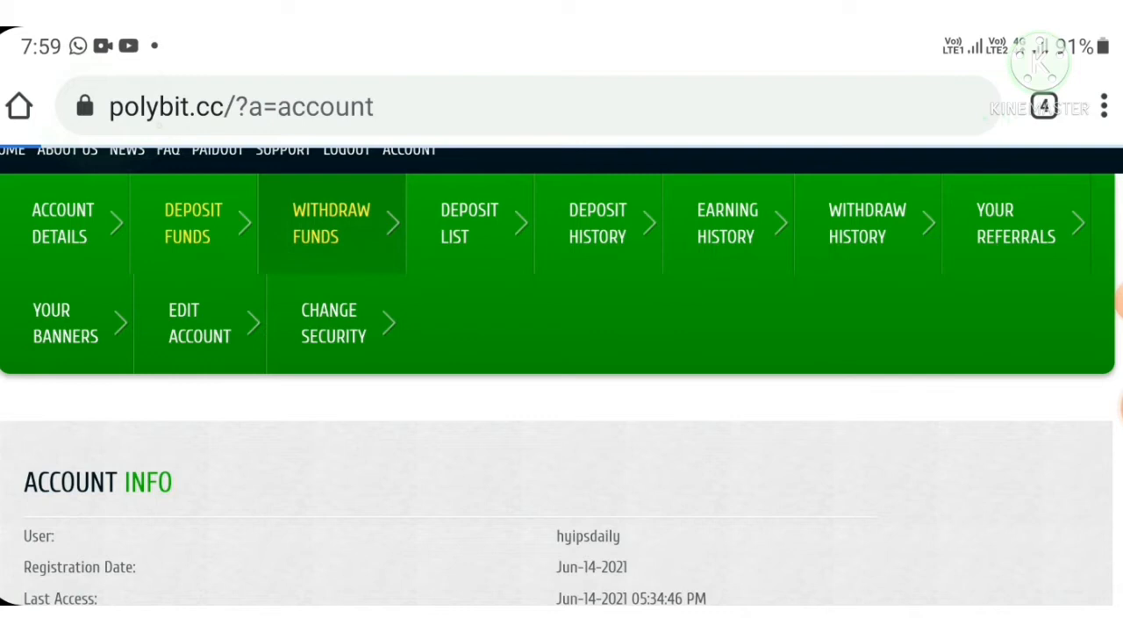
- Start a withdrawal and reach the amount field of the form
{"action": "left_click", "coordinate": [330, 223]}
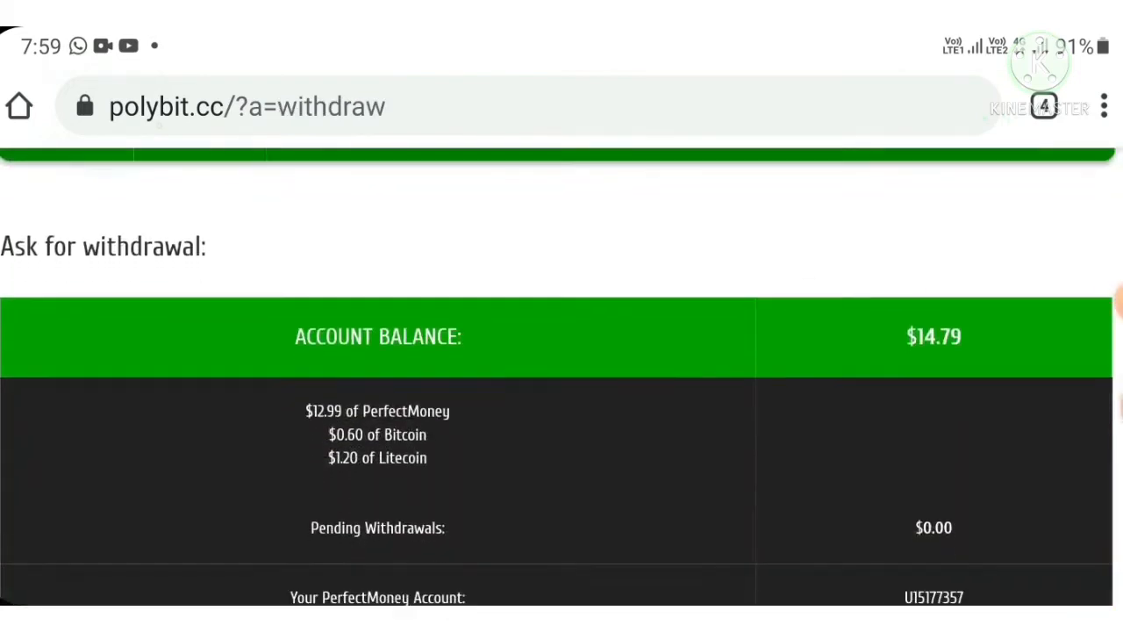
{"action": "scroll", "scroll_direction": "down", "scroll_amount": 3}
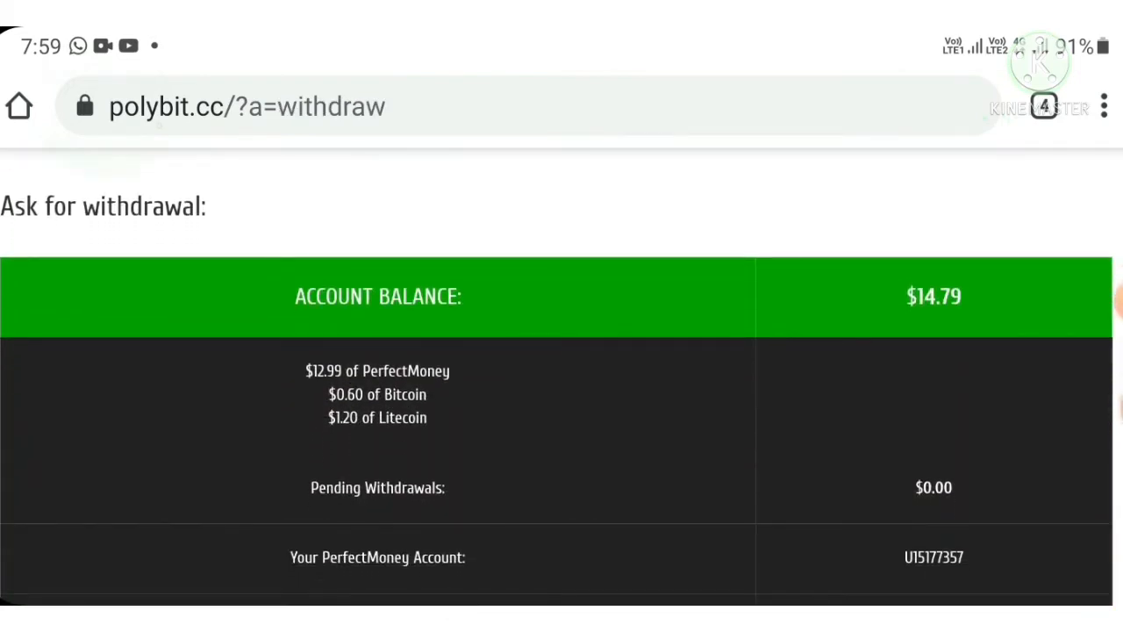
{"action": "scroll", "scroll_direction": "down", "scroll_amount": 3}
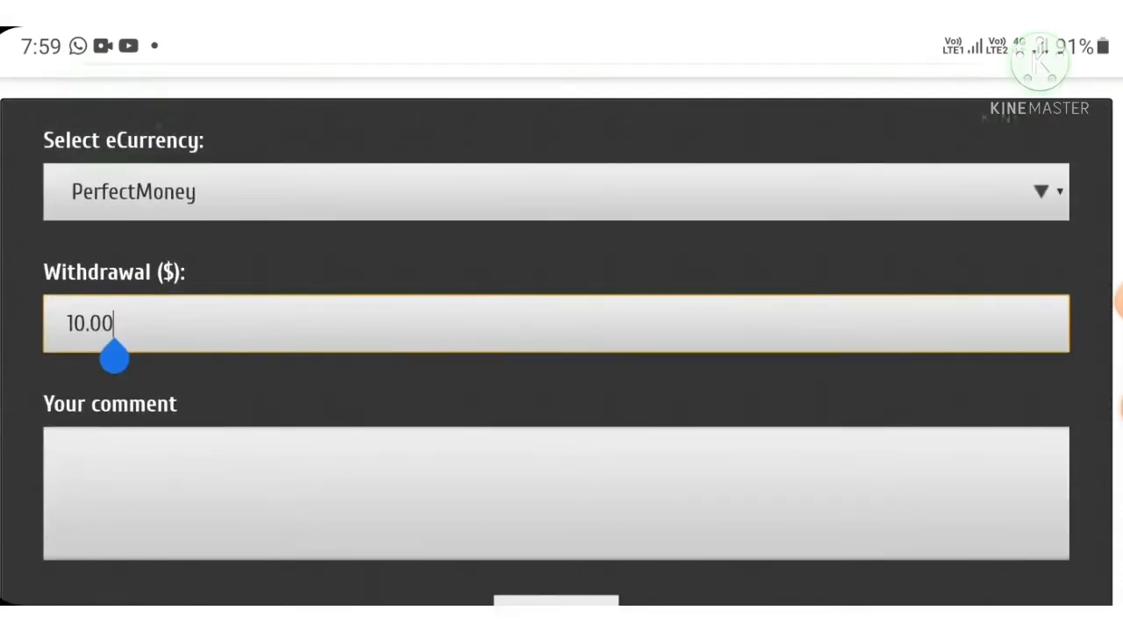
{"action": "left_click", "coordinate": [556, 323]}
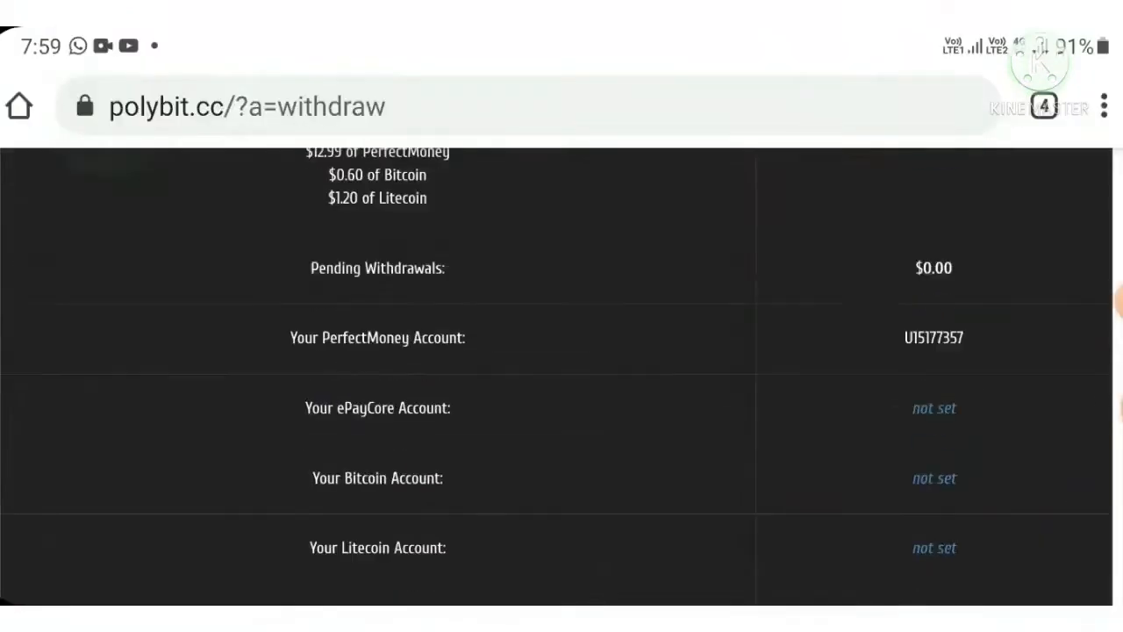
- Enter 12.99 as the PerfectMoney withdrawal against the $14.79 balance
{"action": "scroll", "scroll_direction": "down", "scroll_amount": 3}
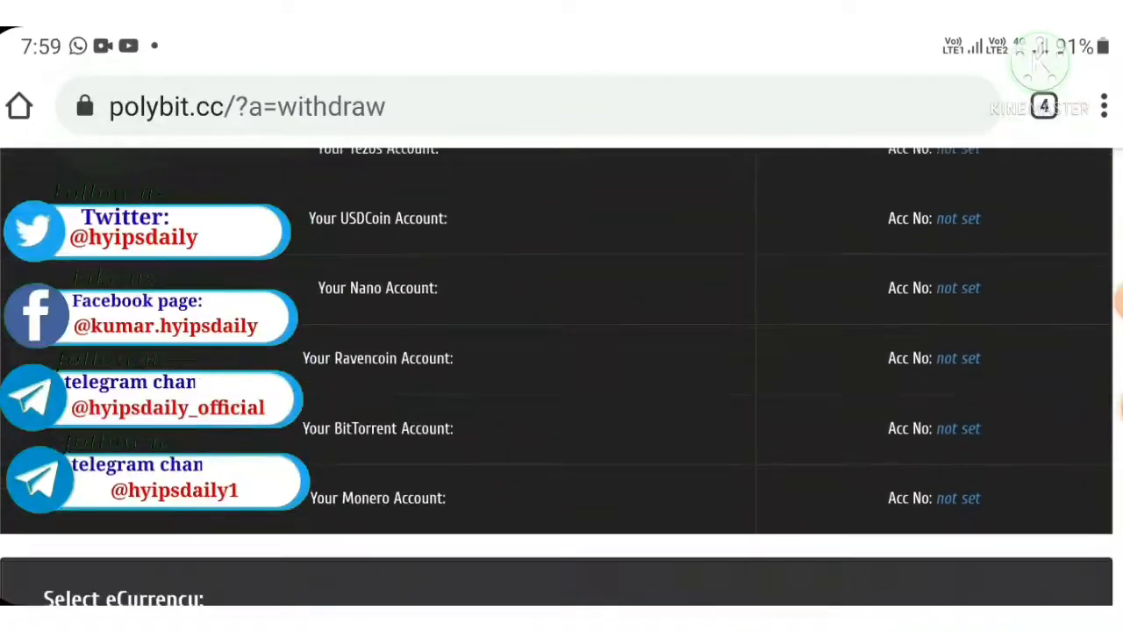
{"action": "scroll", "scroll_direction": "down", "scroll_amount": 3}
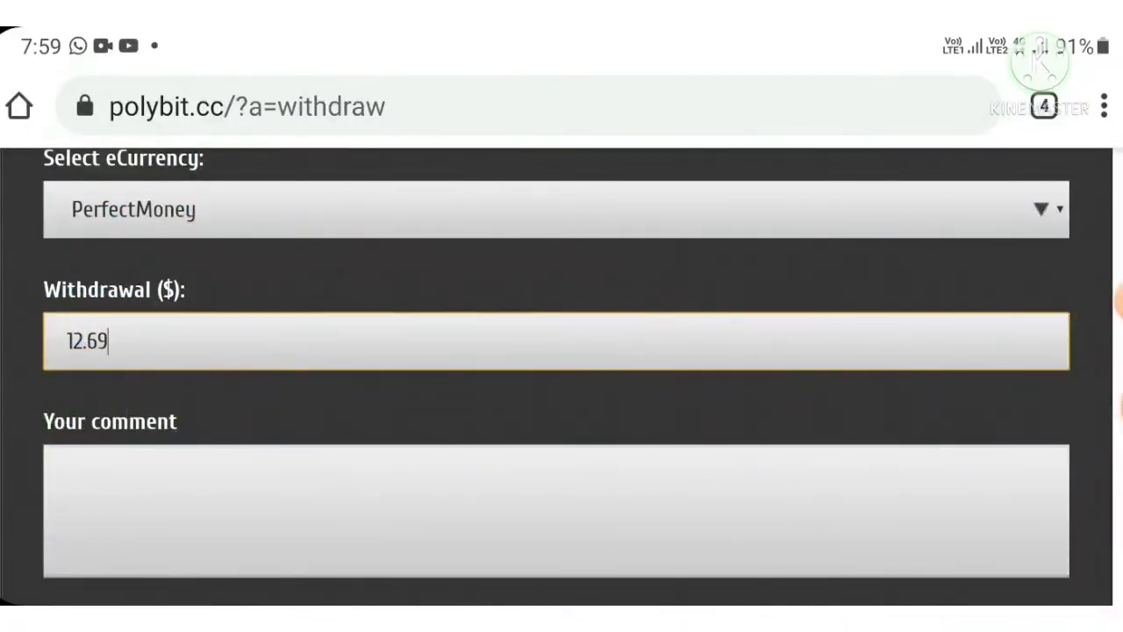
{"action": "left_click", "coordinate": [556, 341]}
{"action": "type", "text": "12.99"}
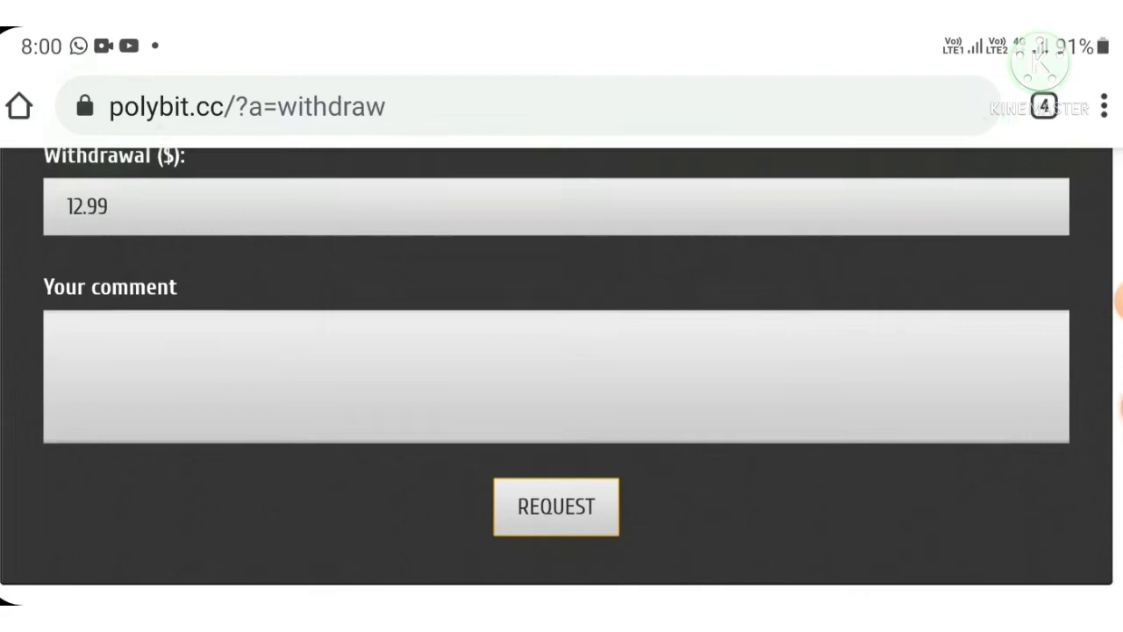
{"action": "scroll", "scroll_direction": "down", "scroll_amount": 3}
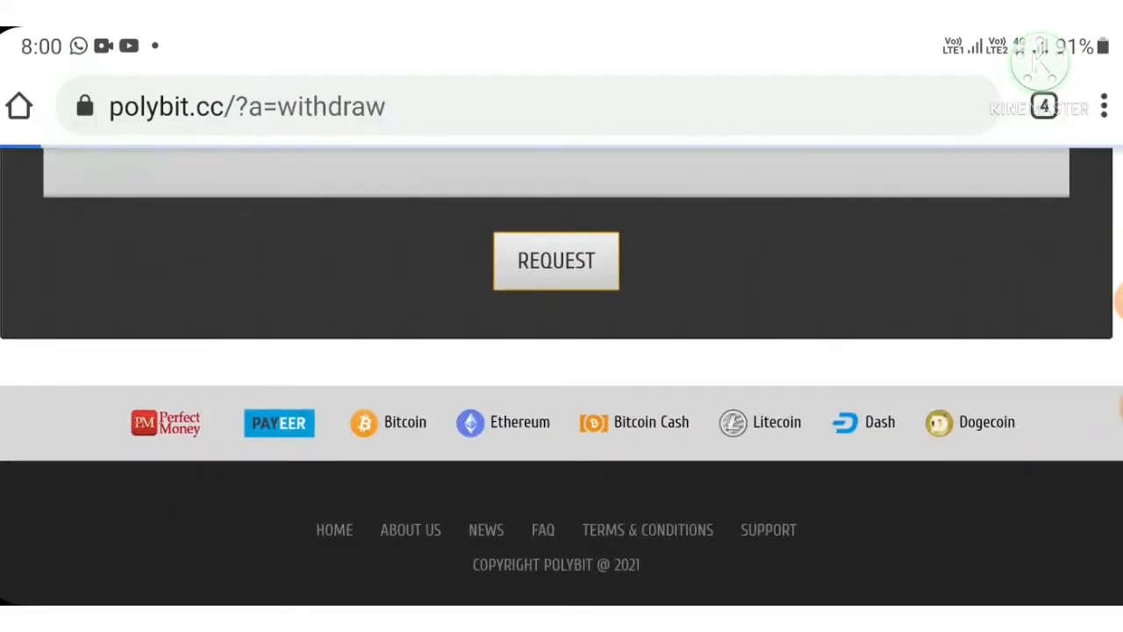
- Request and confirm the $12.99 PerfectMoney withdrawal so it is processed
{"action": "left_click", "coordinate": [555, 260]}
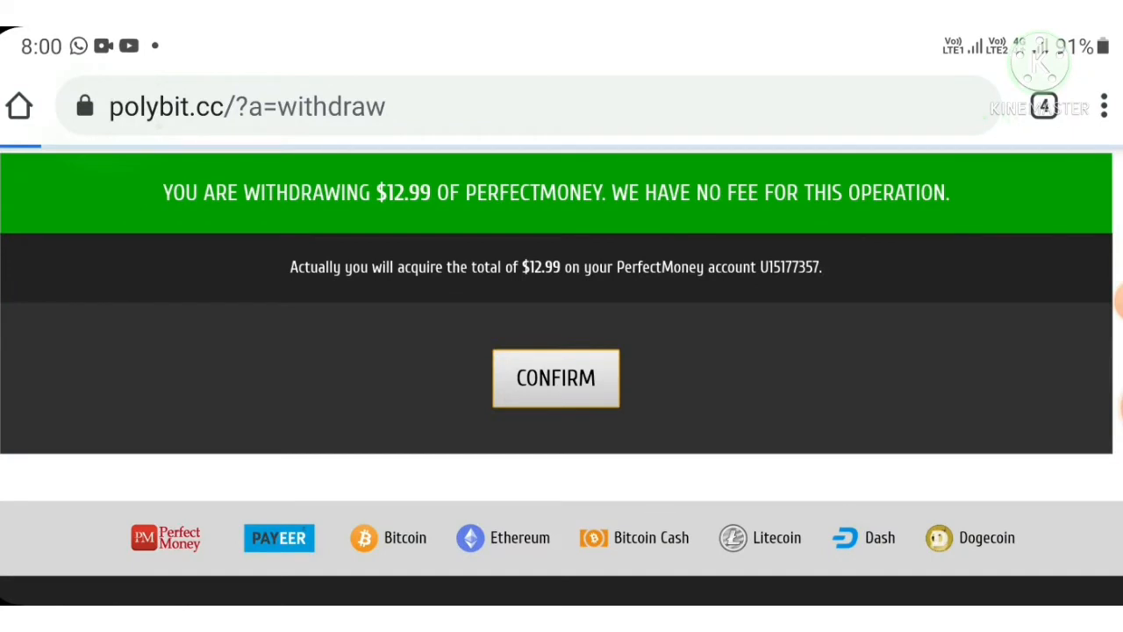
{"action": "left_click", "coordinate": [554, 379]}
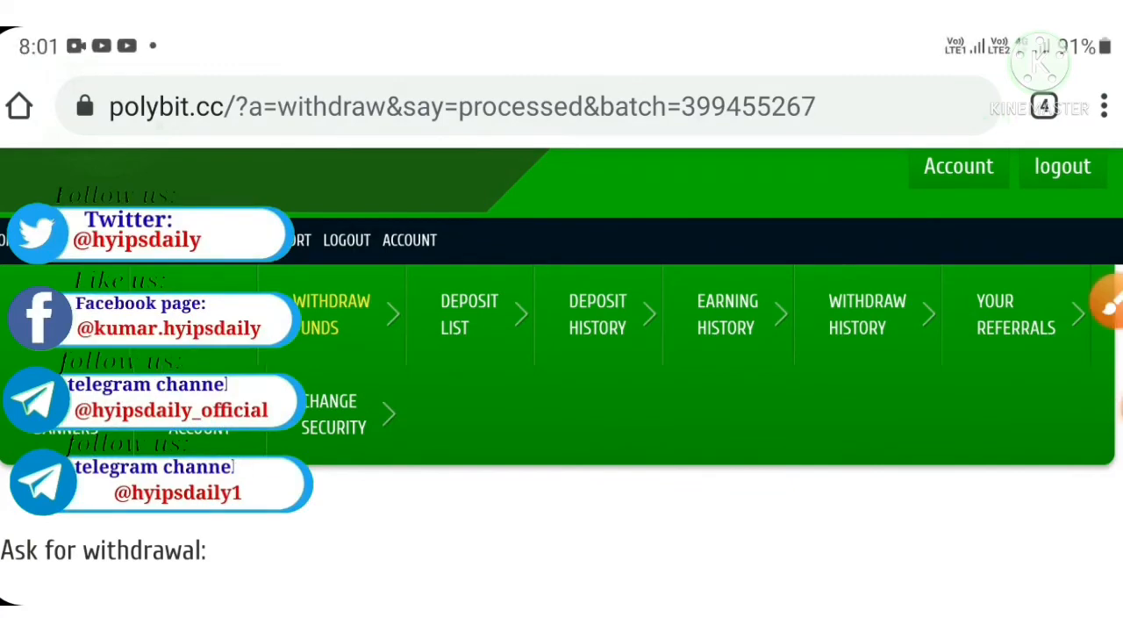
- View the deposit plans including 10% Hourly Forever, 25% for 10 Hours and 1100% options
{"action": "left_click", "coordinate": [154, 365]}
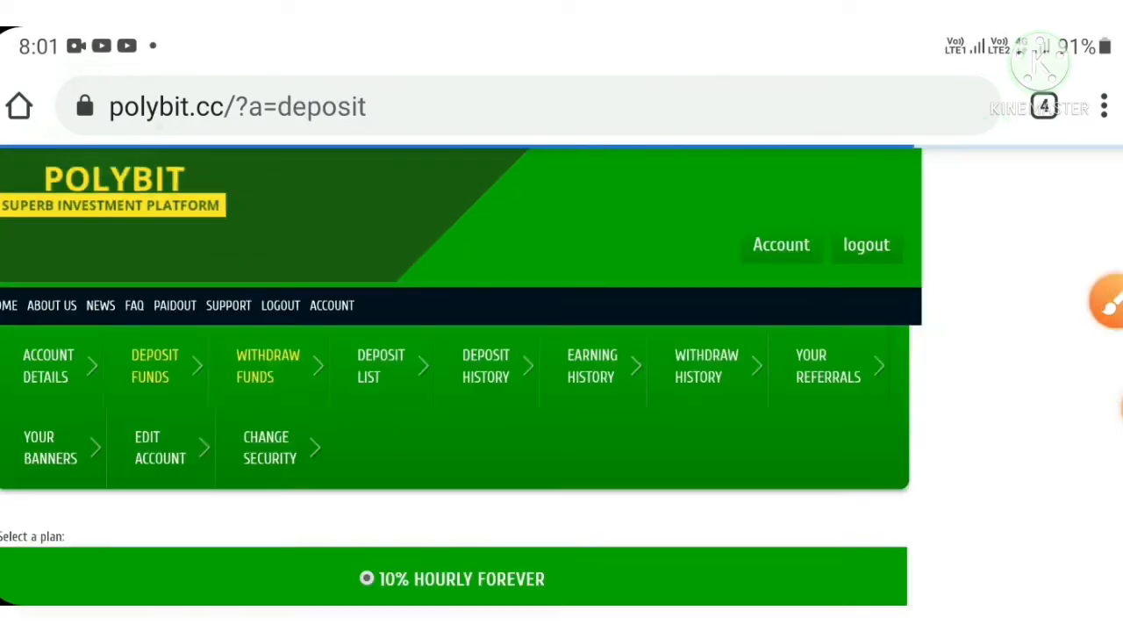
{"action": "scroll", "scroll_direction": "down", "scroll_amount": 3}
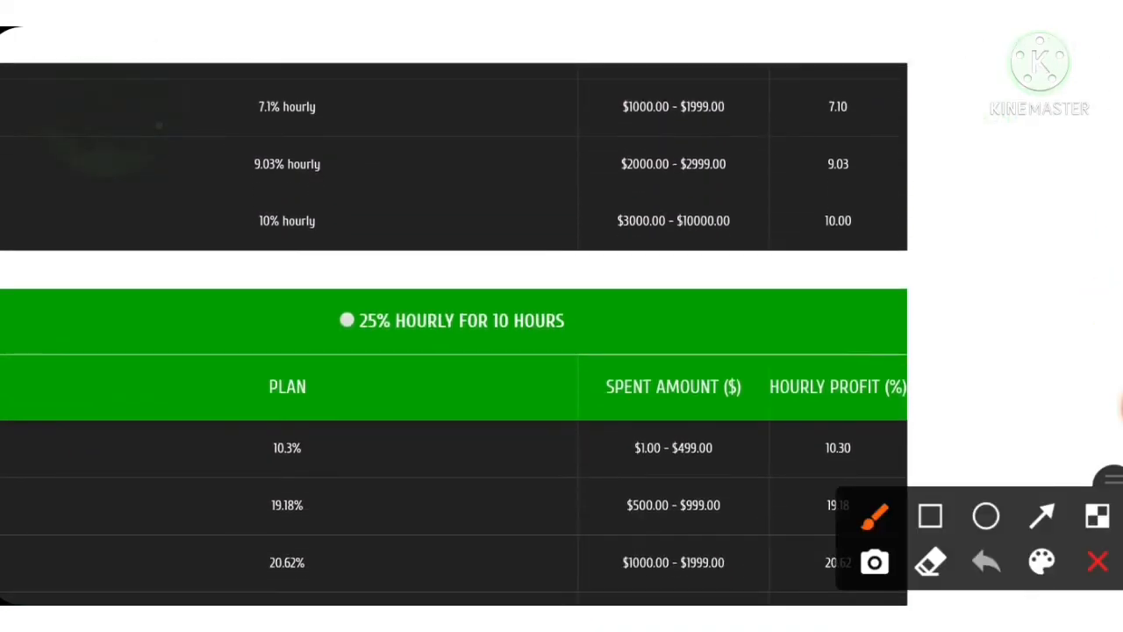
{"action": "left_click_drag", "start_coordinate": [158, 412], "coordinate": [302, 337]}
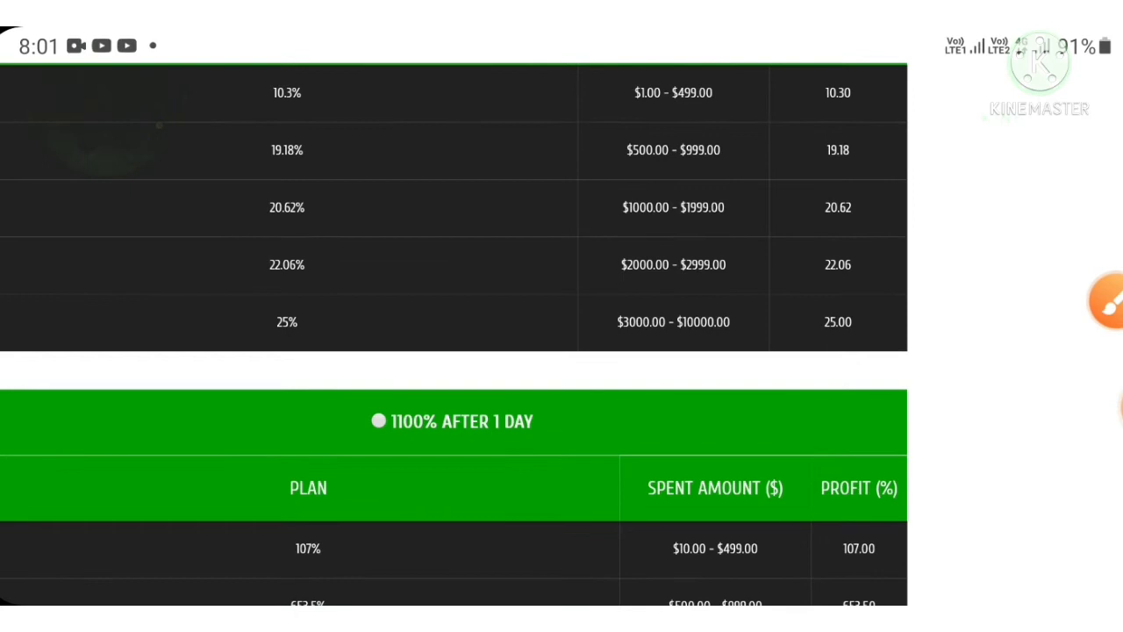
{"action": "mouse_move", "coordinate": [1110, 302]}
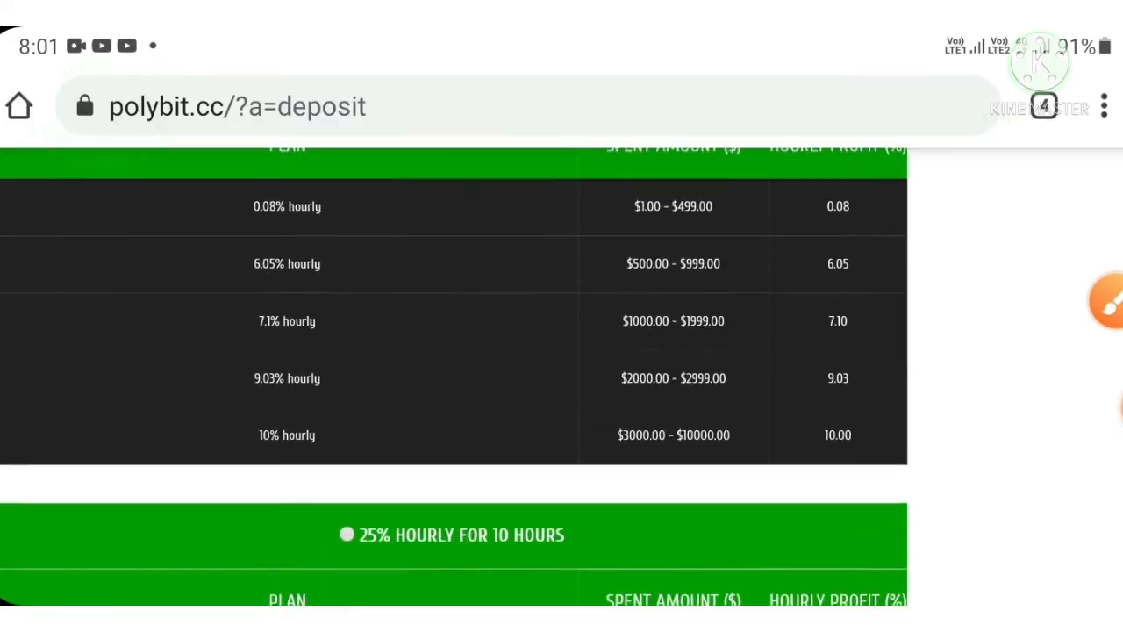
{"action": "scroll", "scroll_direction": "down", "scroll_amount": 3}
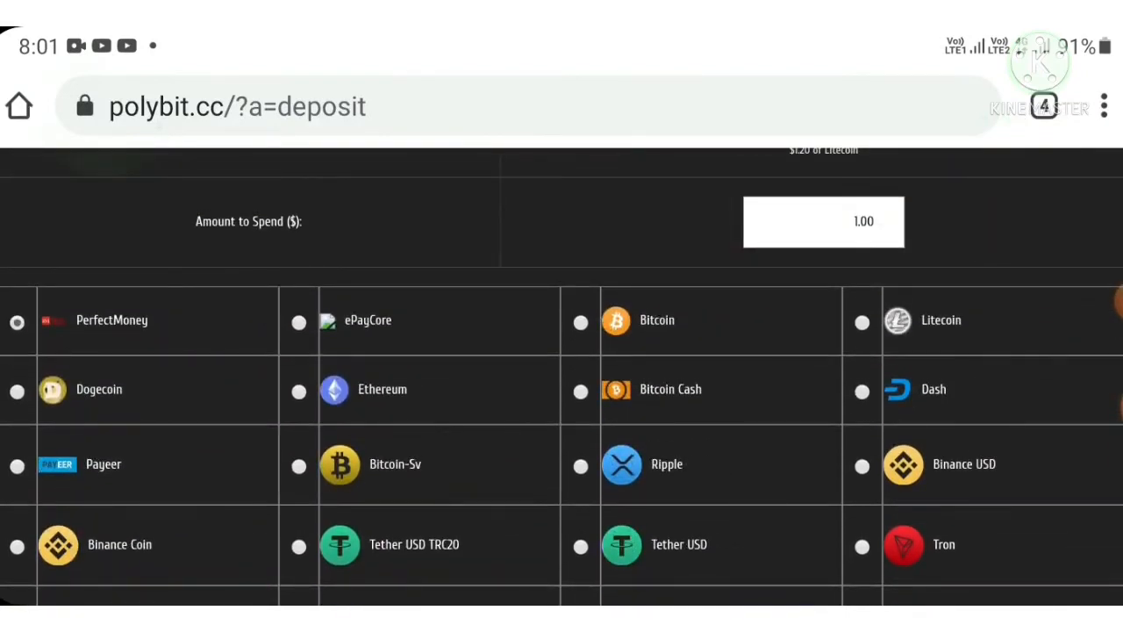
{"action": "left_click", "coordinate": [823, 221]}
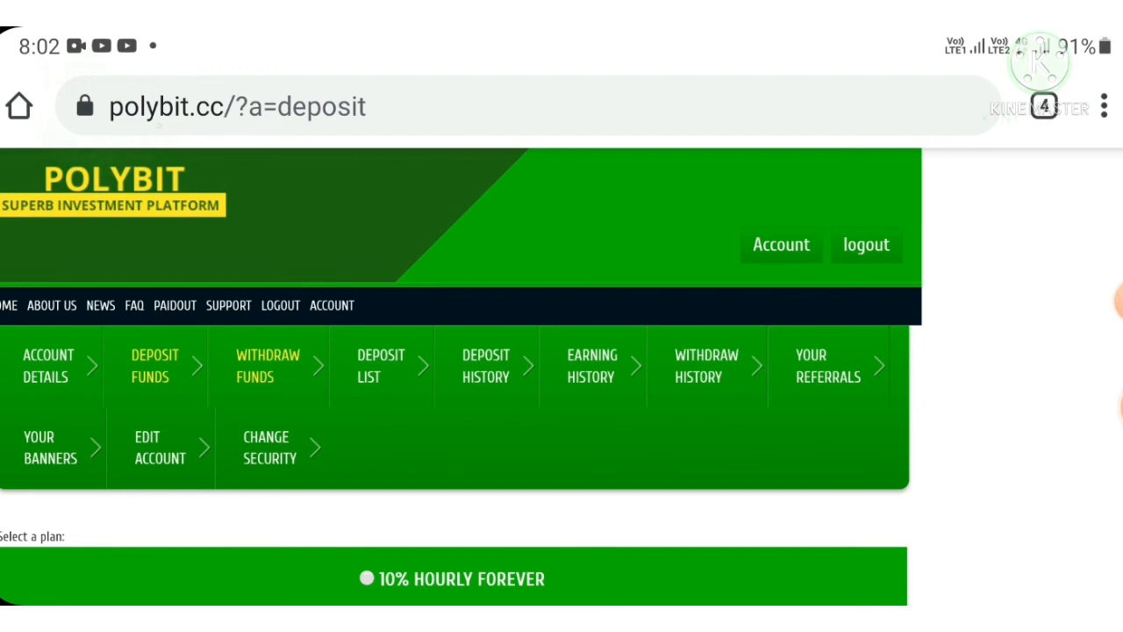
{"action": "scroll", "scroll_direction": "down", "scroll_amount": 3}
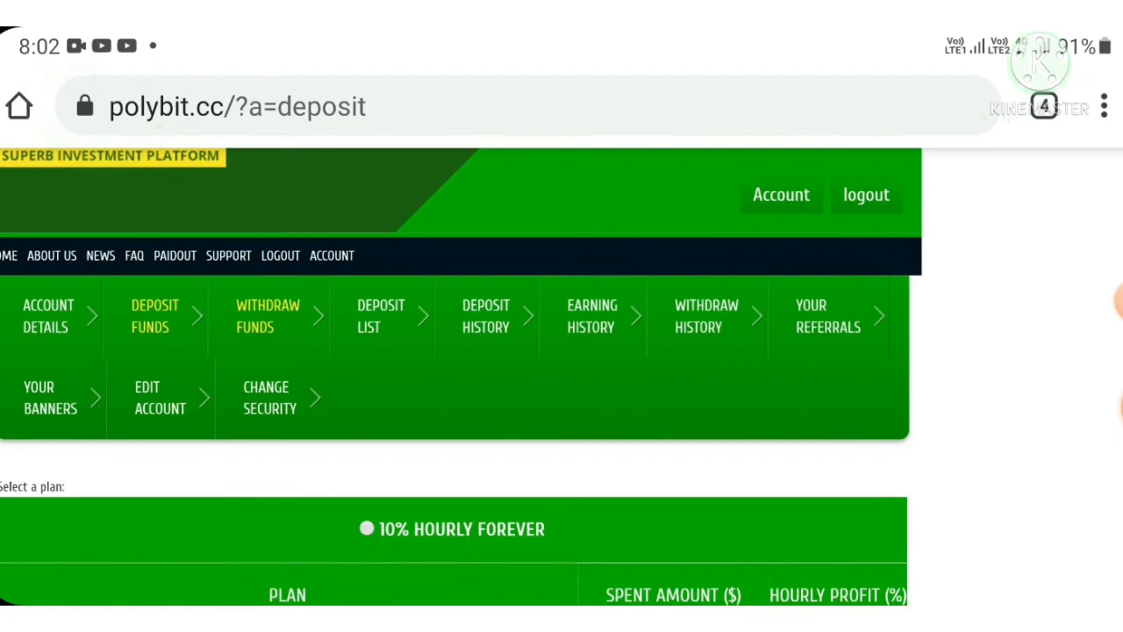
{"action": "scroll", "scroll_direction": "down", "scroll_amount": 3}
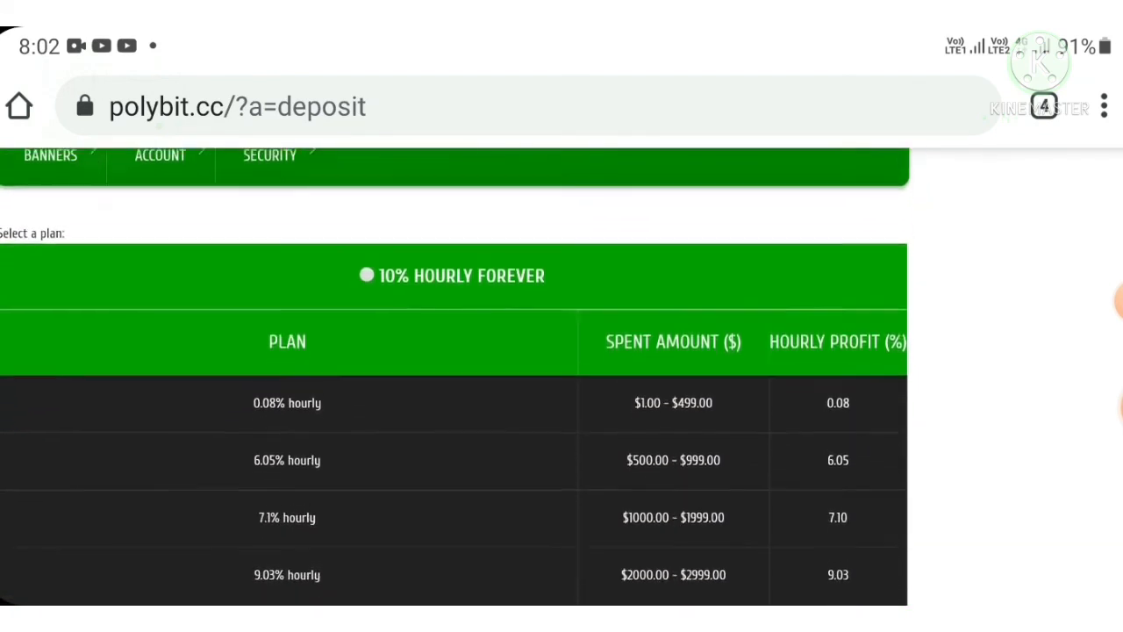